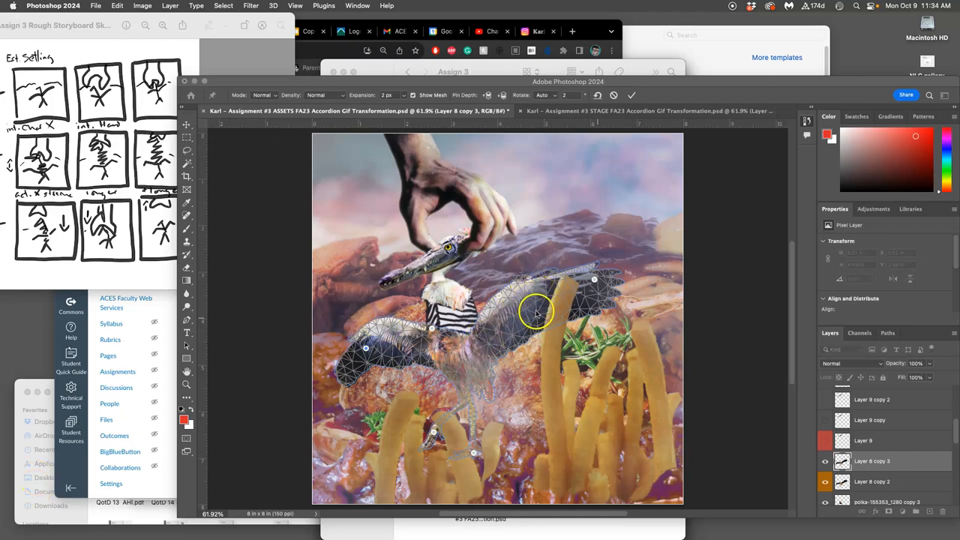
mouse_move(532, 324)
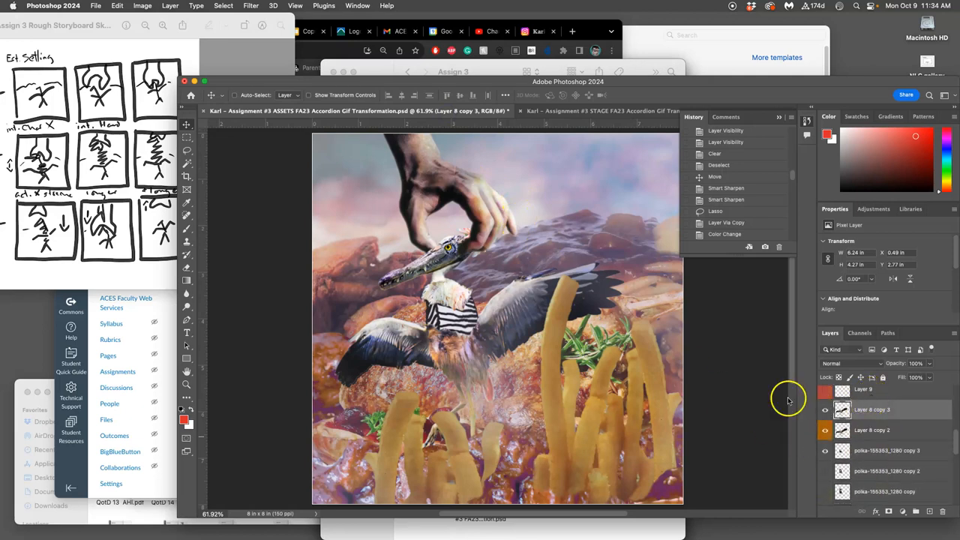
Puppet Warp the wings on Layer 8 copy 3, bending and rotating them into a new pose.
click(112, 6)
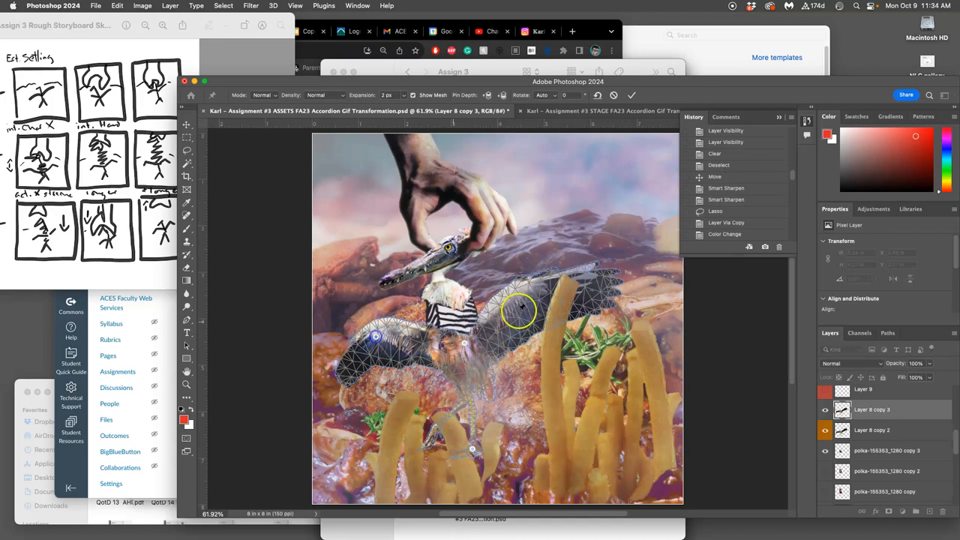
drag(517, 308, 463, 229)
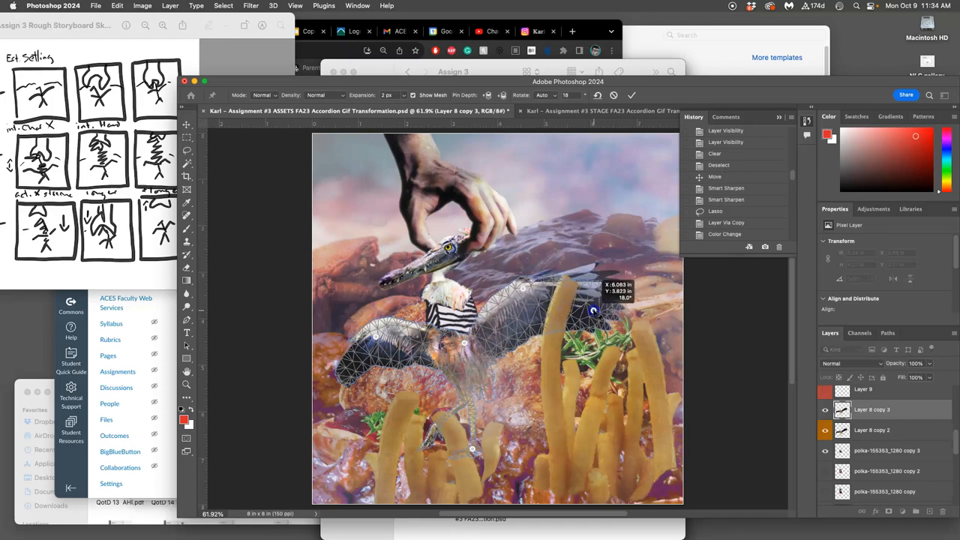
drag(592, 310, 379, 343)
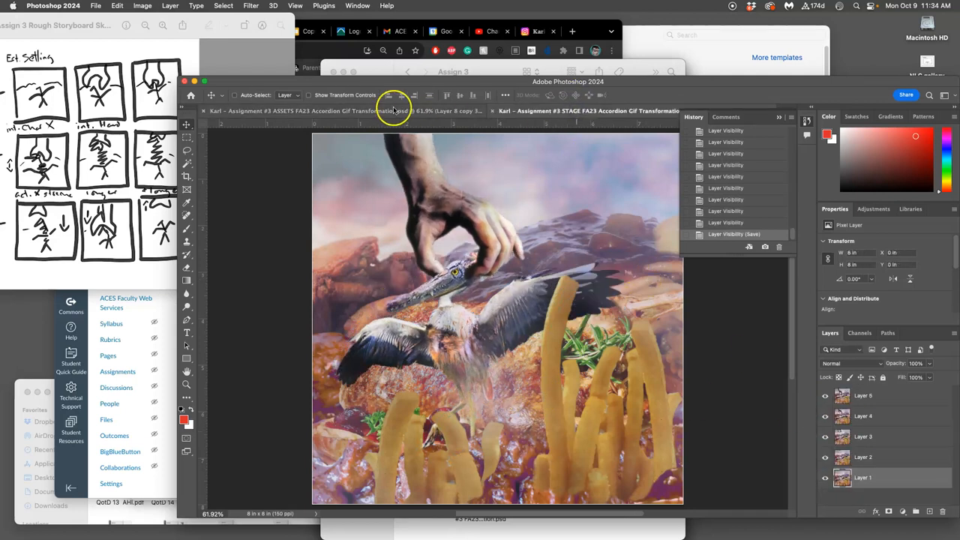
In ASSETS, show the Pizza Sun layer and nudge it slightly lower with the Move tool.
click(570, 111)
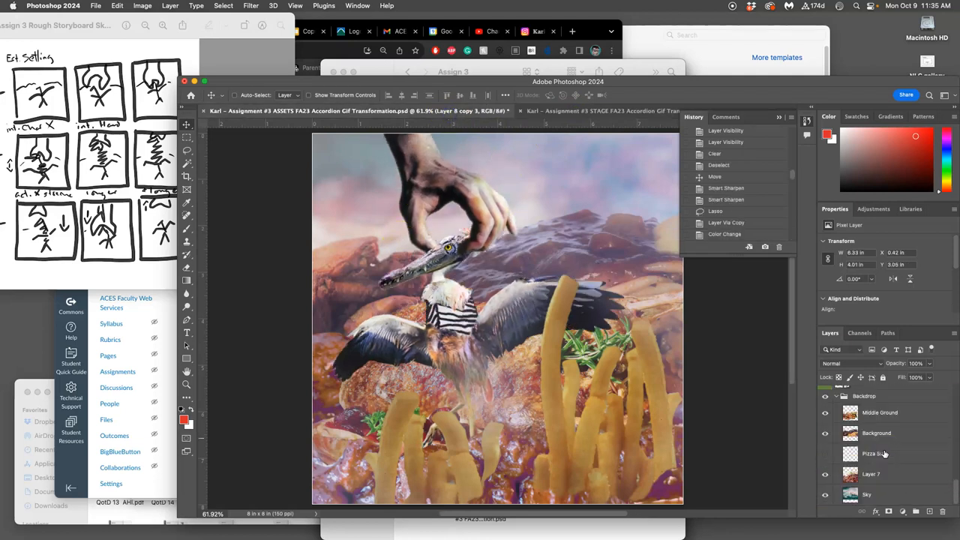
click(825, 454)
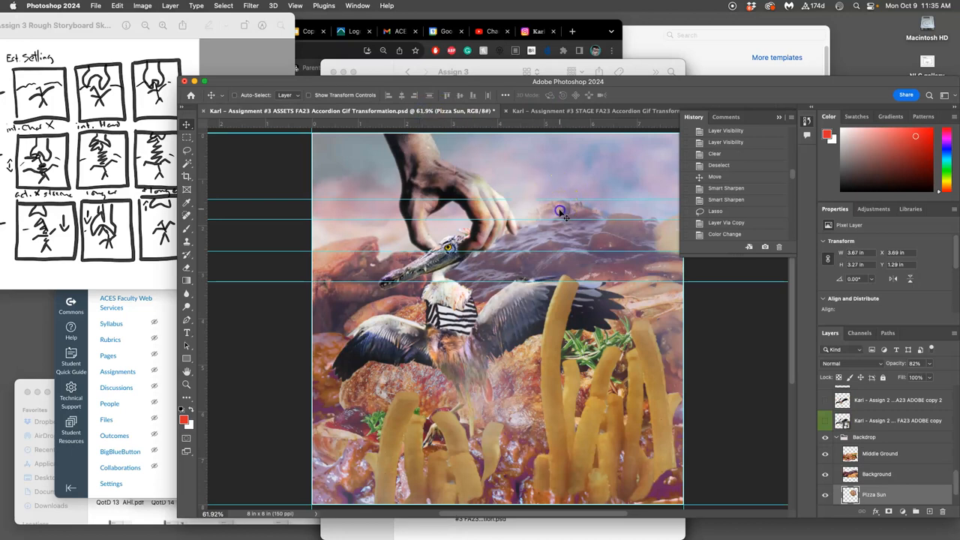
drag(559, 212, 558, 219)
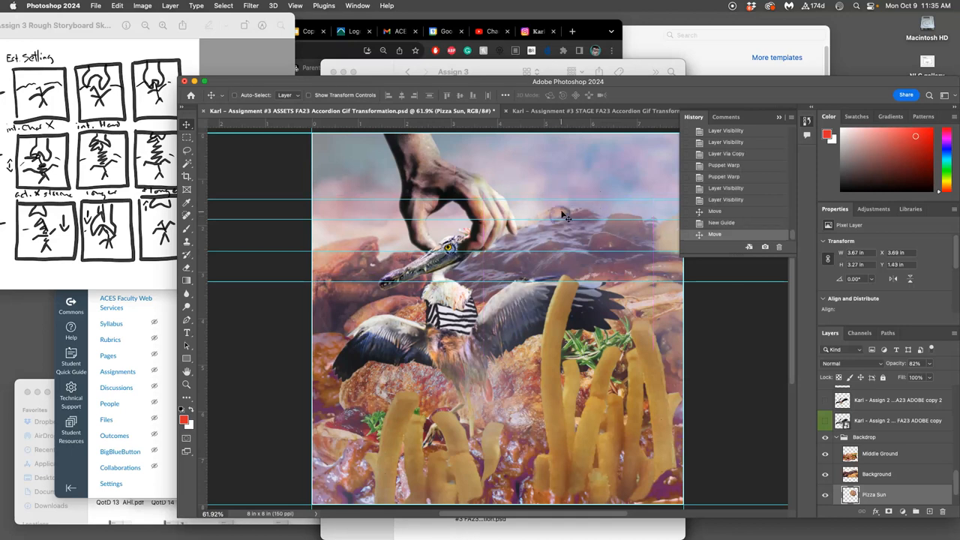
click(581, 110)
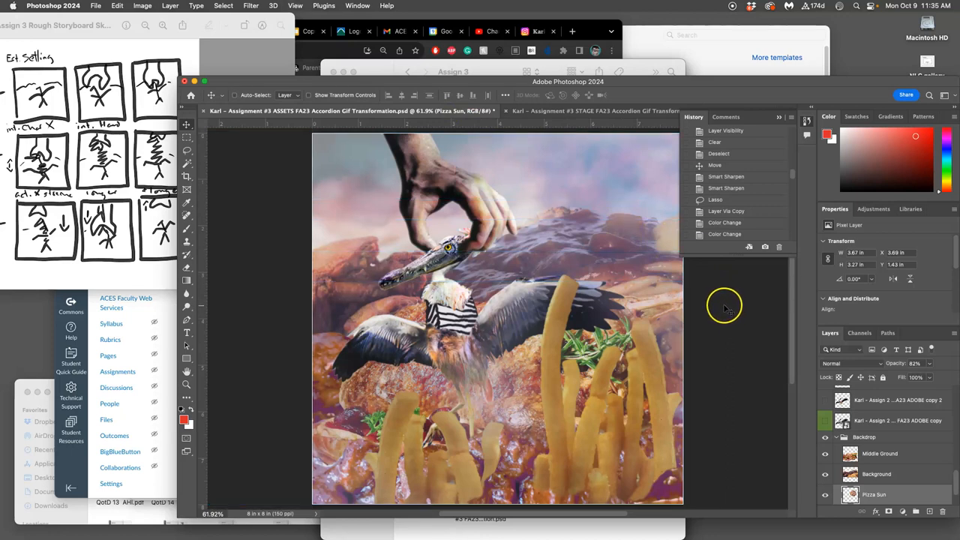
mouse_move(191, 6)
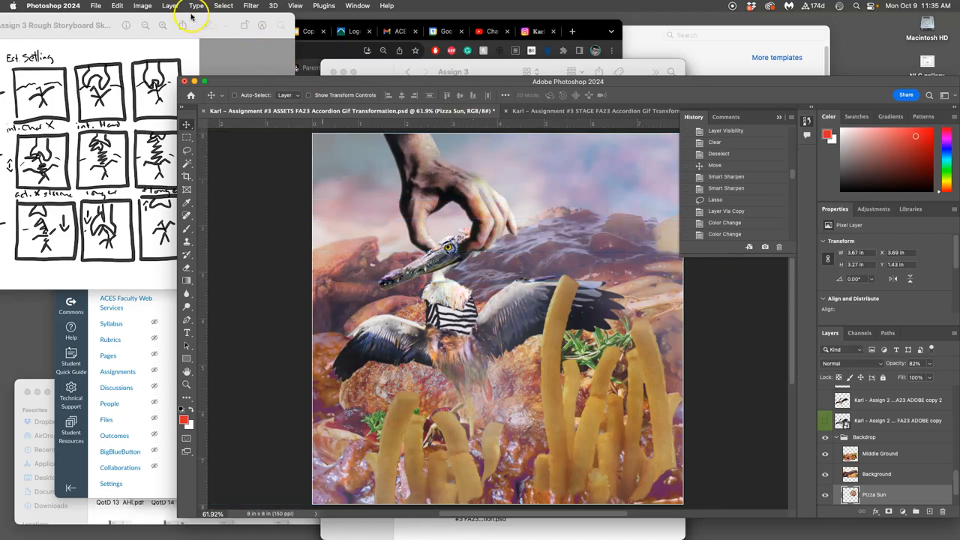
Flatten the ASSETS composite, discarding hidden layers, and copy the whole canvas.
click(155, 6)
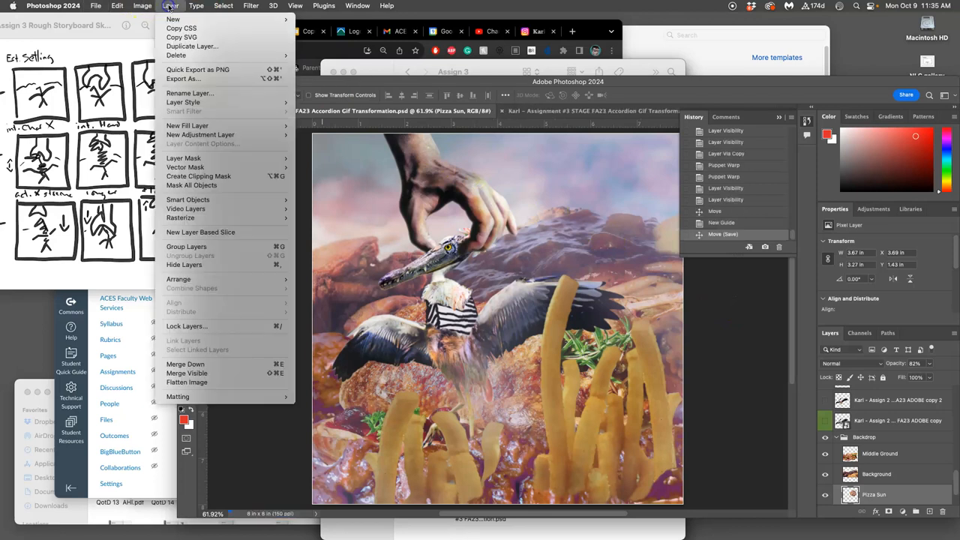
click(185, 382)
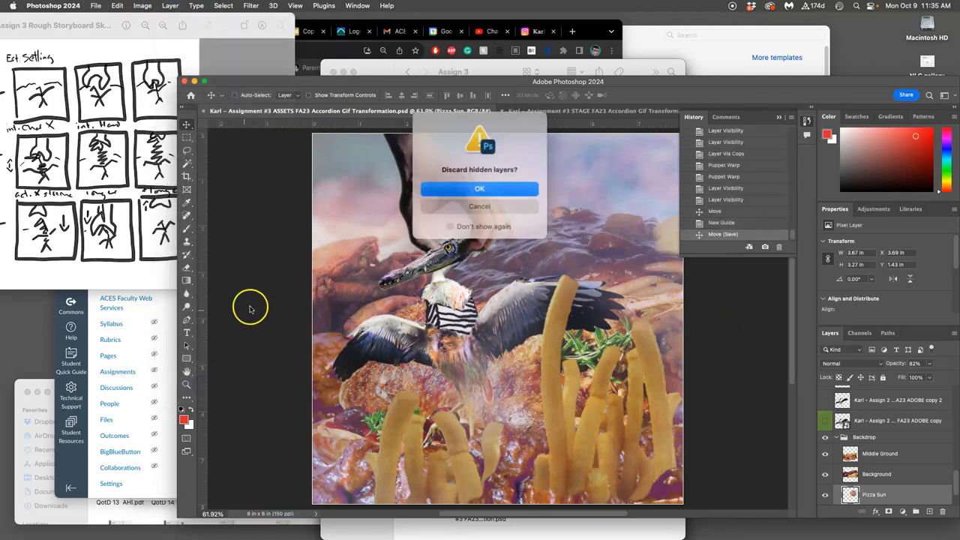
click(479, 189)
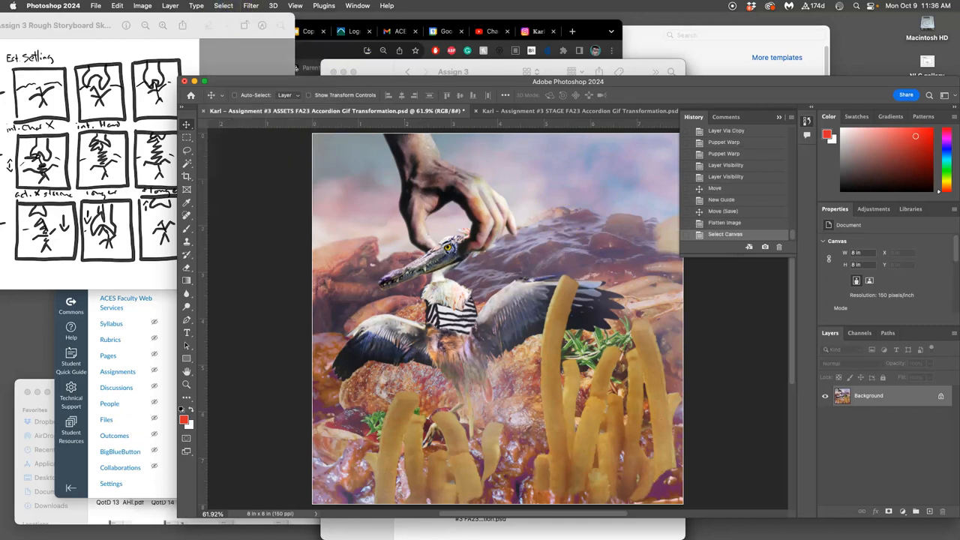
click(114, 5)
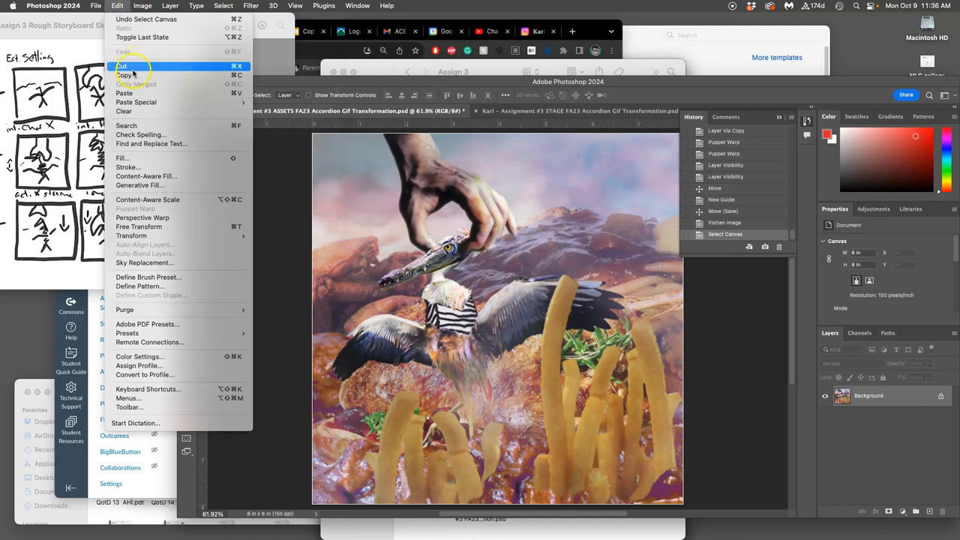
mouse_move(132, 76)
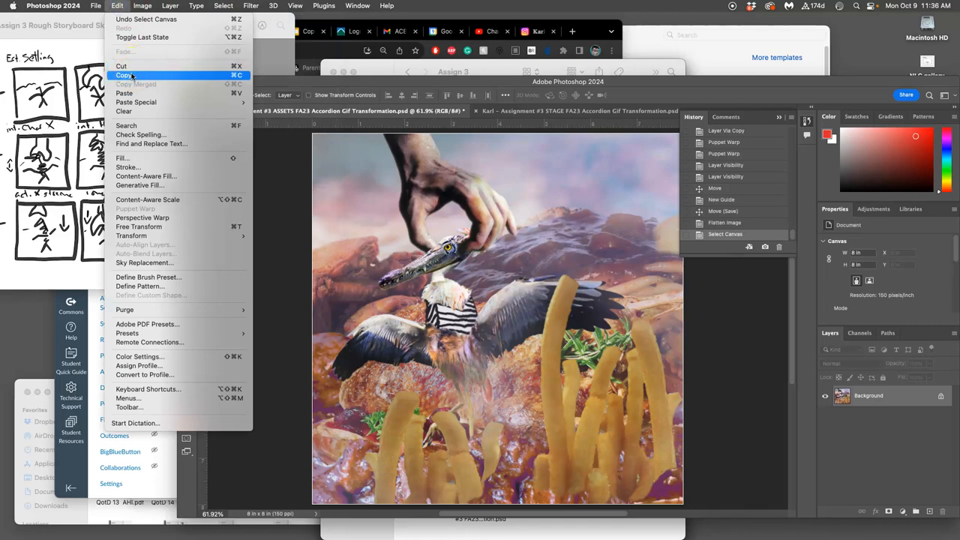
click(131, 75)
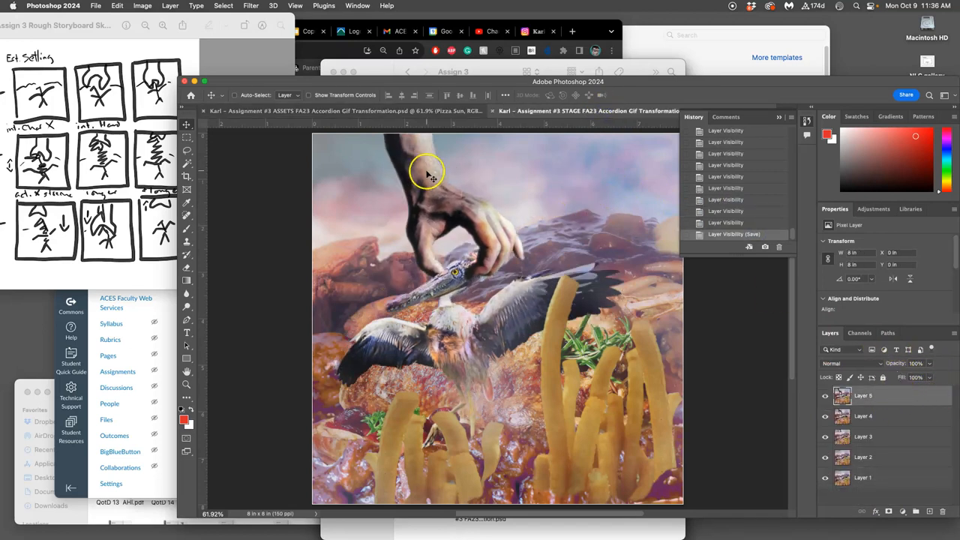
Paste the copied frame into STAGE as Layer 6 and toggle its visibility to compare frames.
click(116, 6)
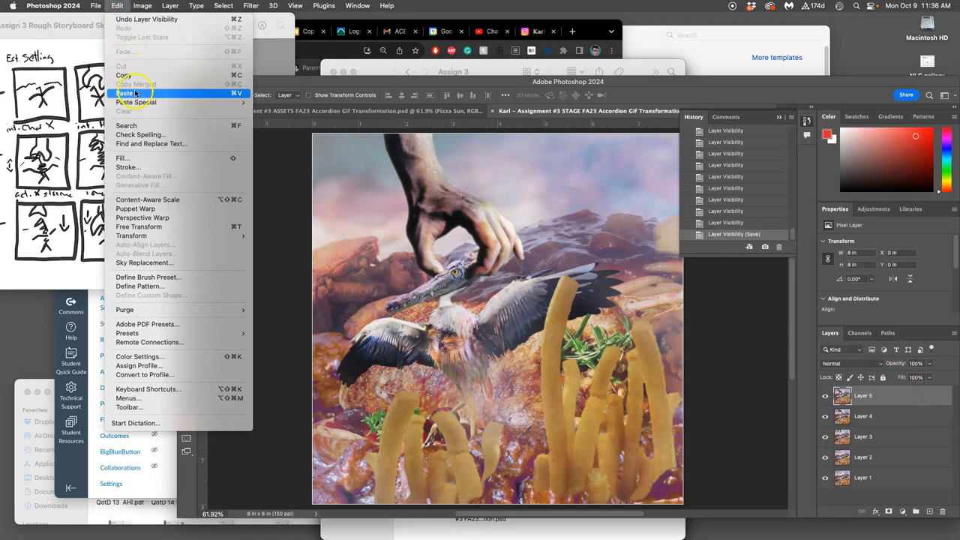
click(128, 93)
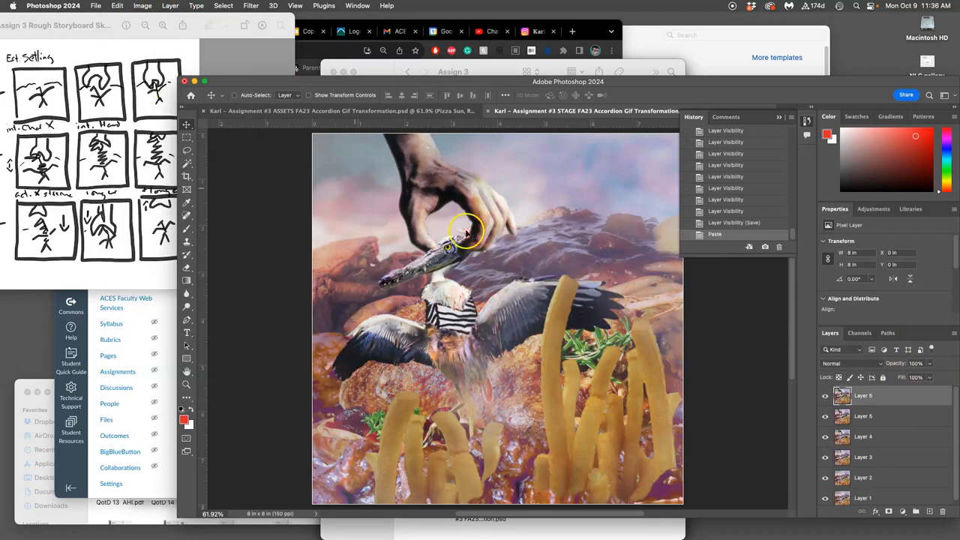
click(825, 396)
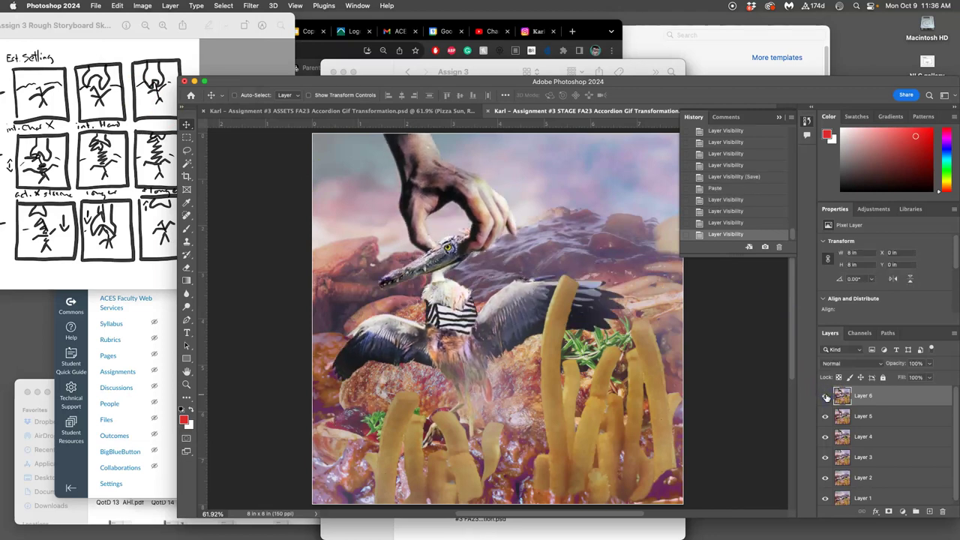
click(824, 395)
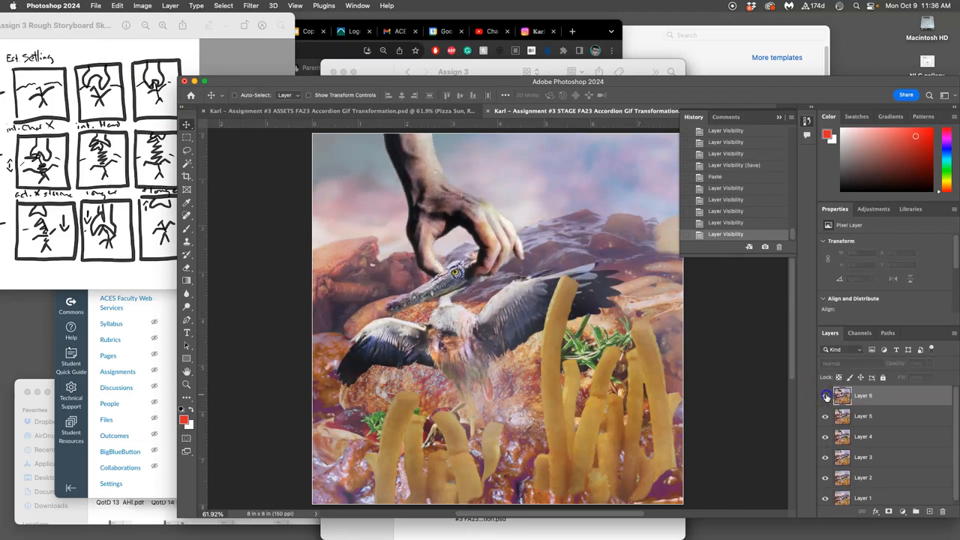
click(825, 396)
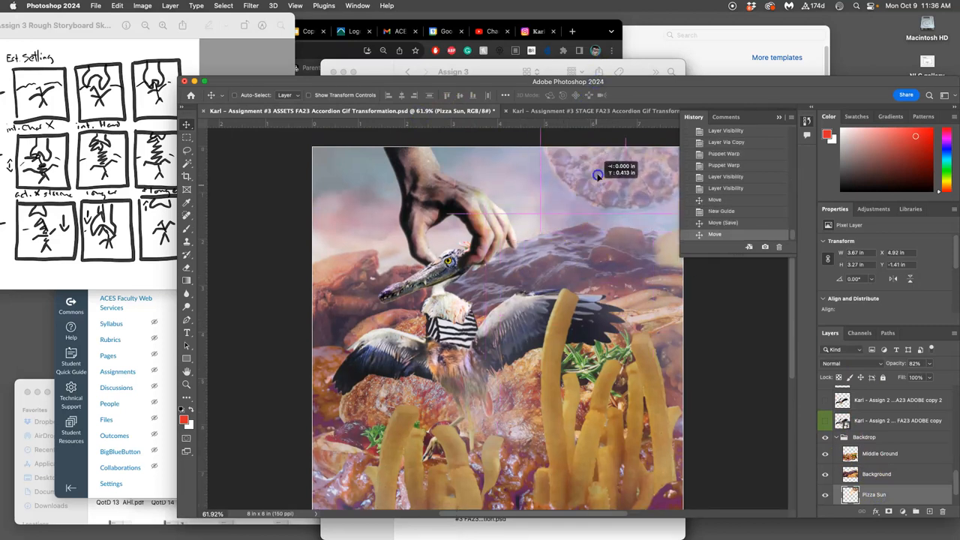
Drag the pizza sun upward near the top edge of the ASSETS canvas.
drag(597, 174, 578, 142)
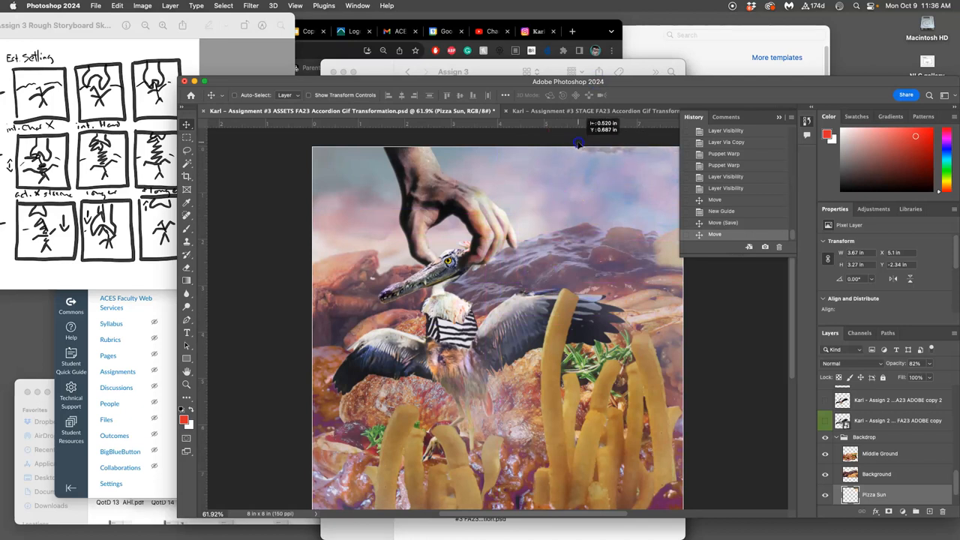
drag(578, 142, 503, 308)
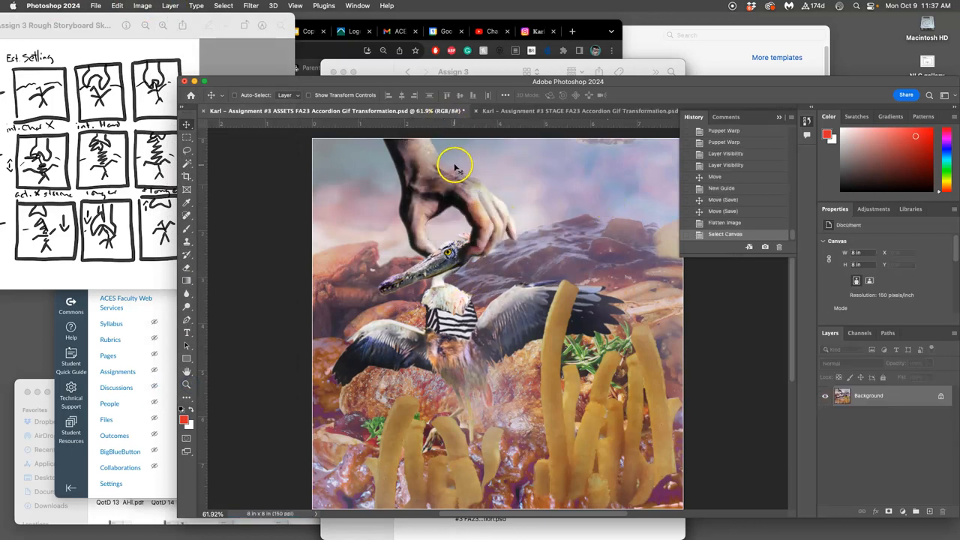
click(740, 211)
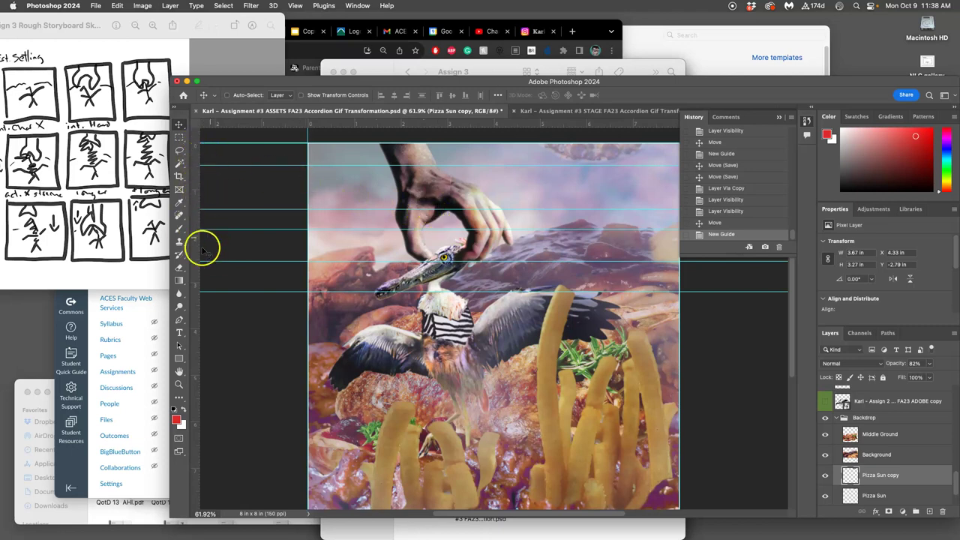
mouse_move(692, 256)
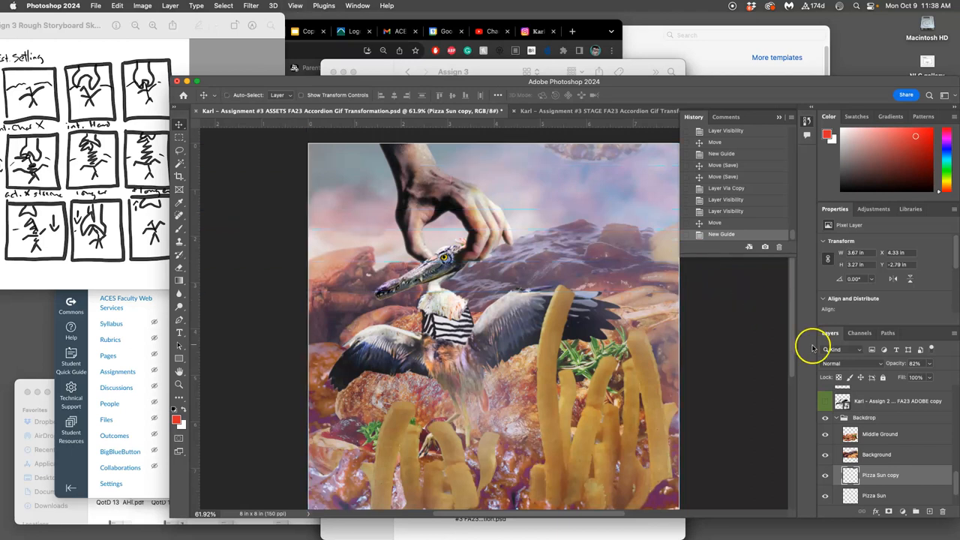
Scroll the ASSETS layer list while setting up the duplicated pizza sun.
scroll(down, 3)
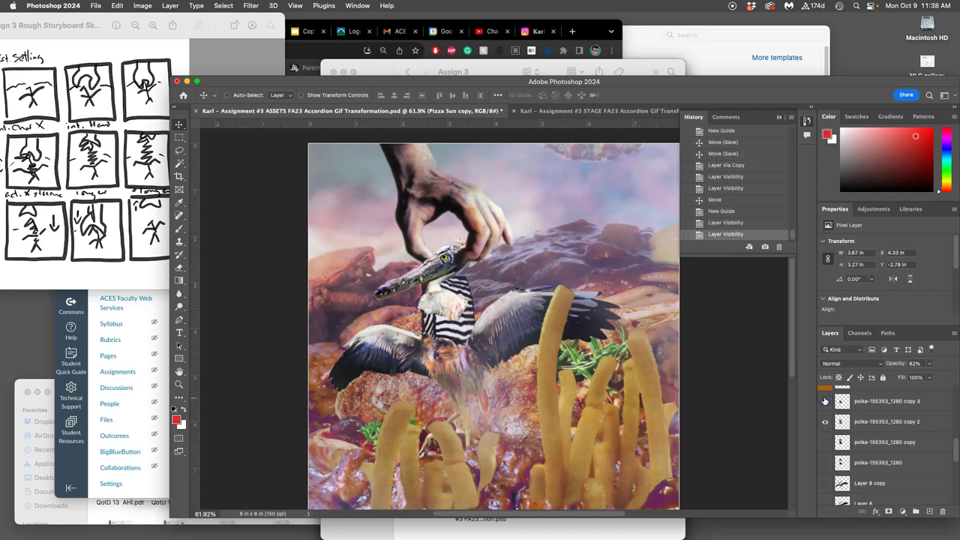
mouse_move(825, 401)
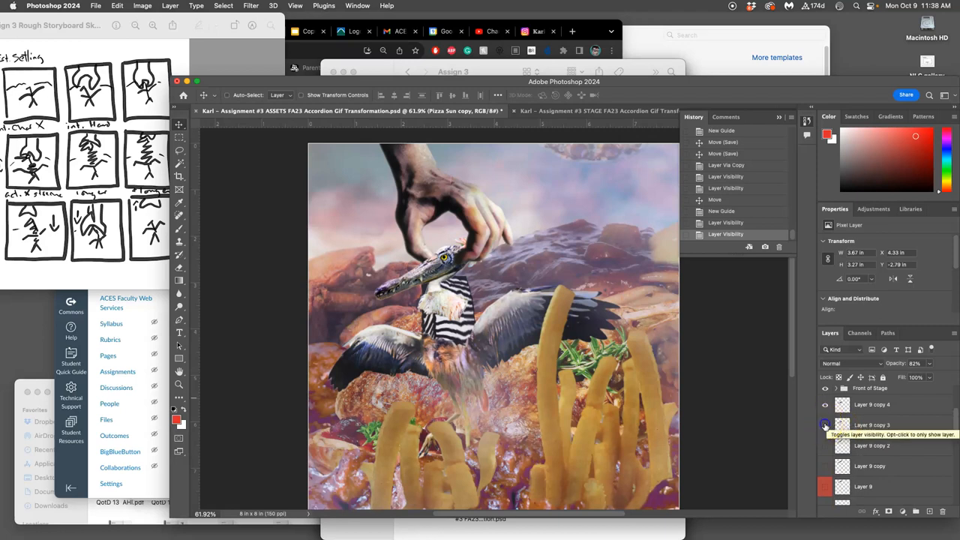
Swap Layer 9 copy 4 for copy 3 and move the copied striped neck piece into position.
click(824, 425)
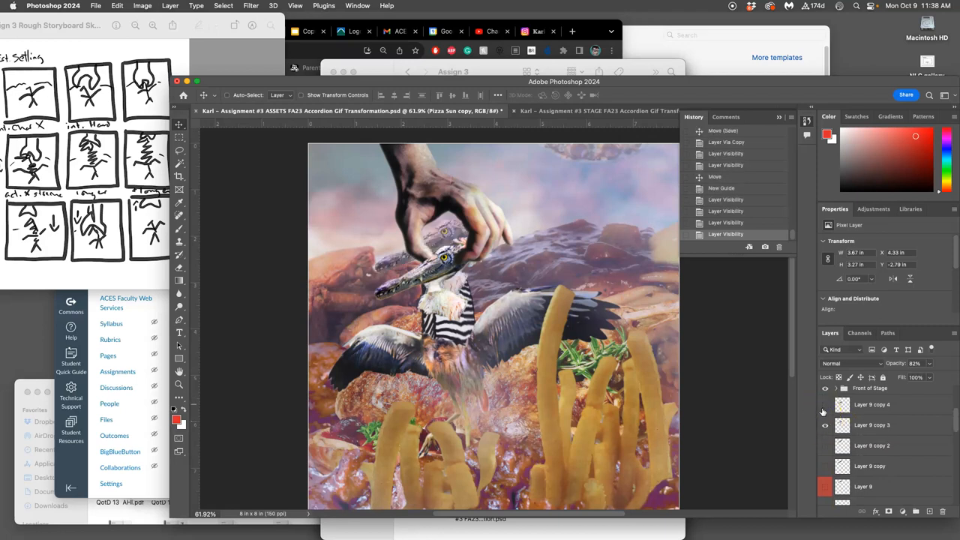
click(824, 425)
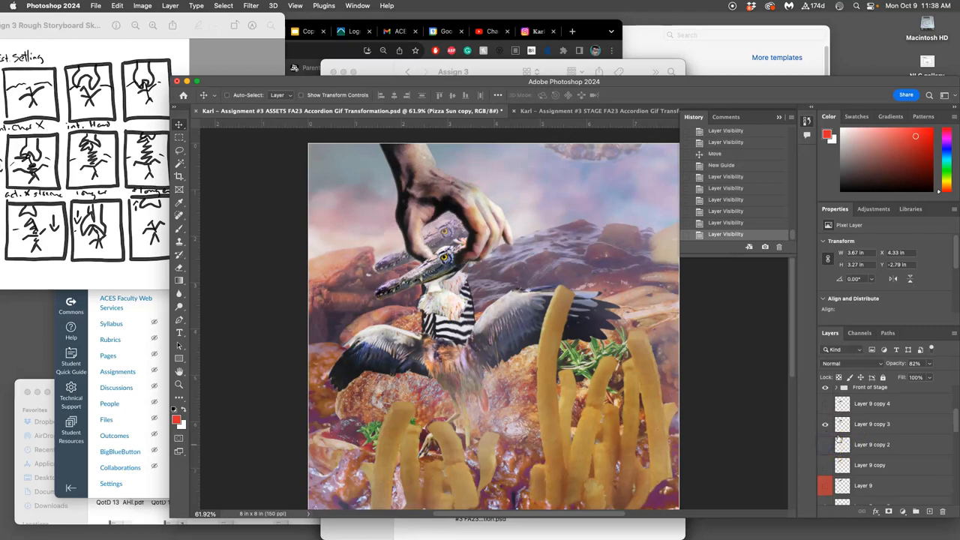
scroll(down, 3)
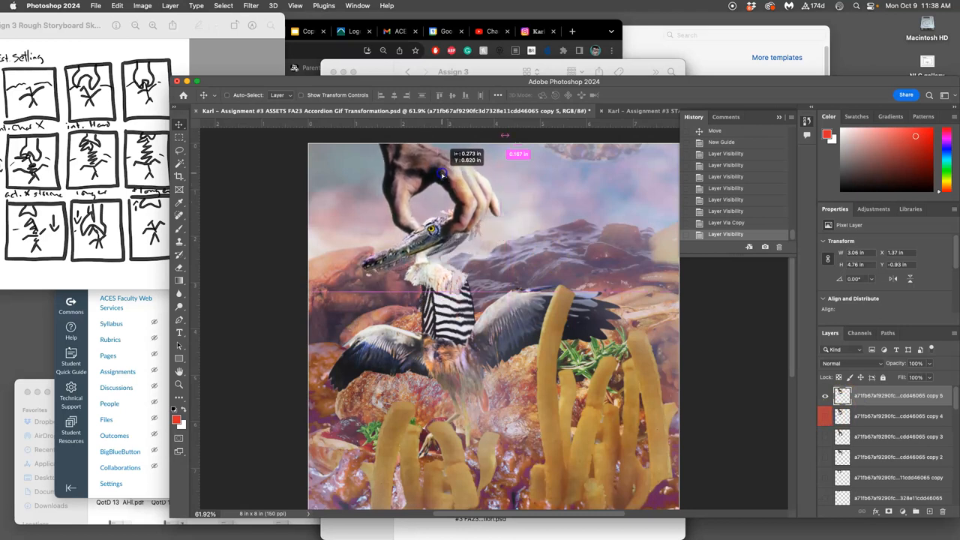
drag(443, 174, 501, 185)
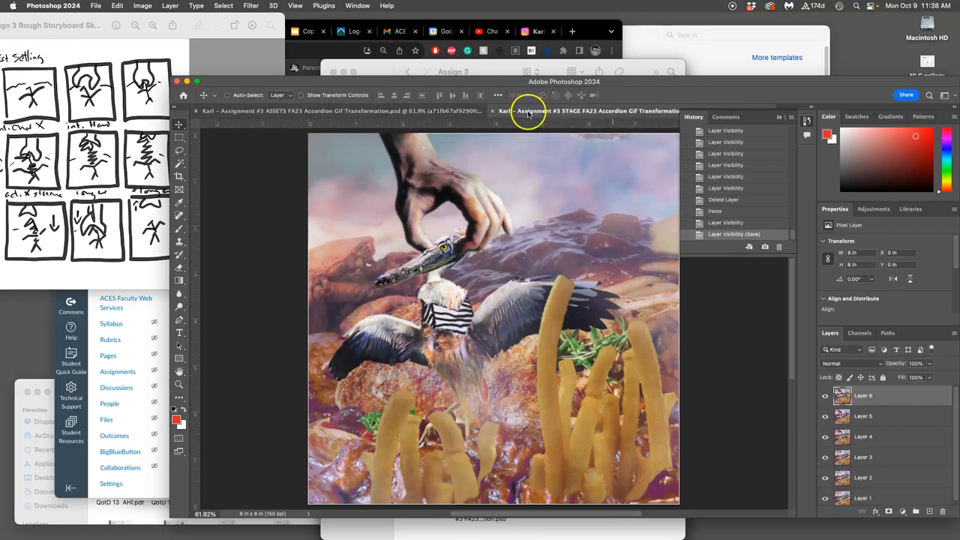
mouse_move(593, 111)
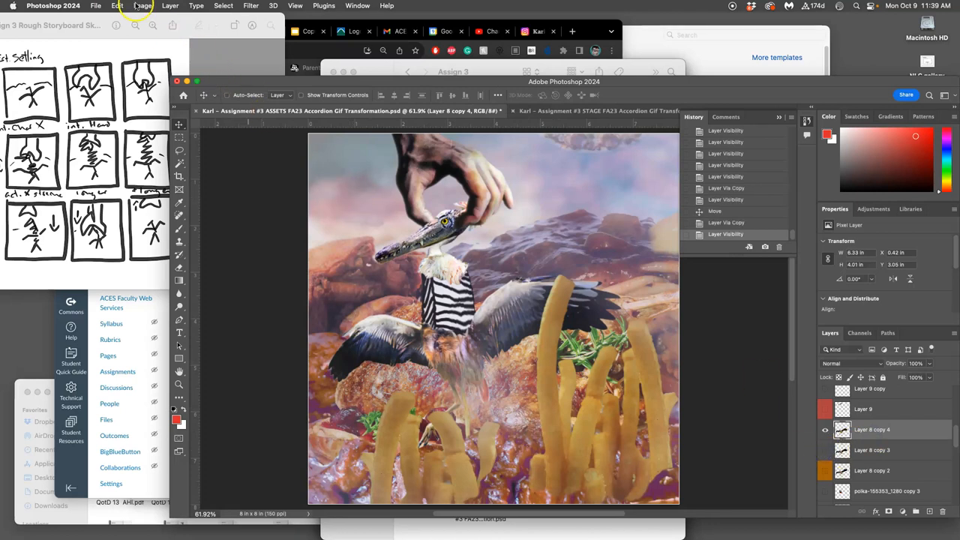
Bring up the Edit menu to start a Puppet Warp on the Layer 8 copy 4 wings.
click(116, 6)
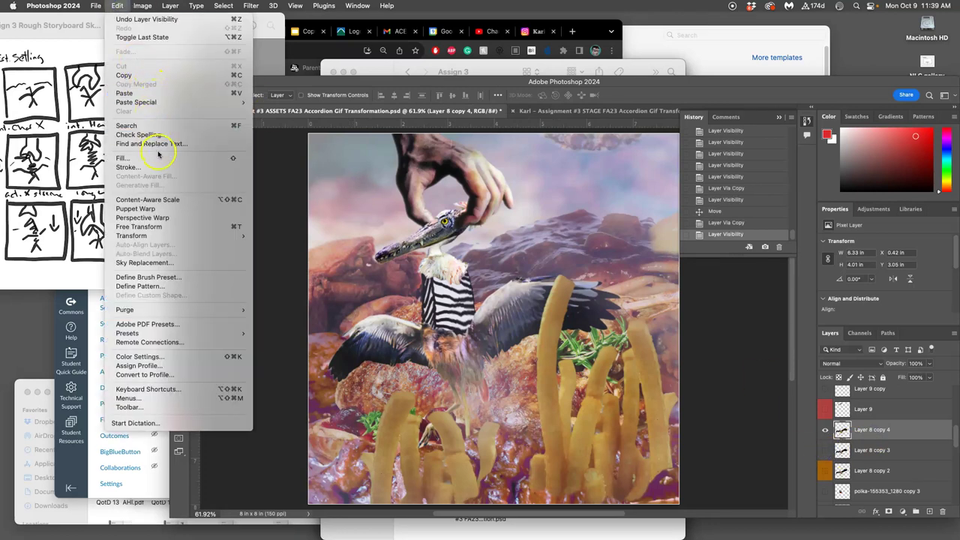
mouse_move(128, 167)
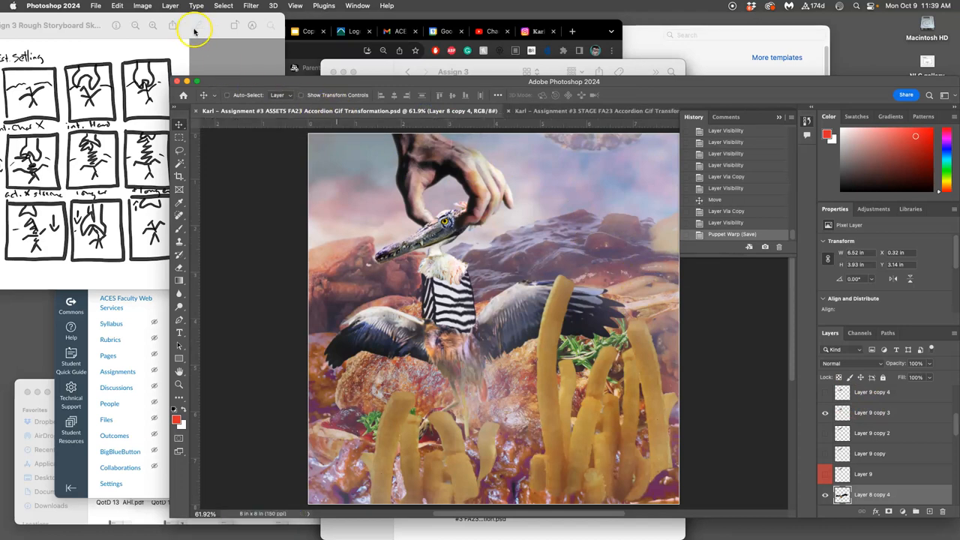
Flatten the warped frame into one Background layer, discarding hidden layers.
click(159, 6)
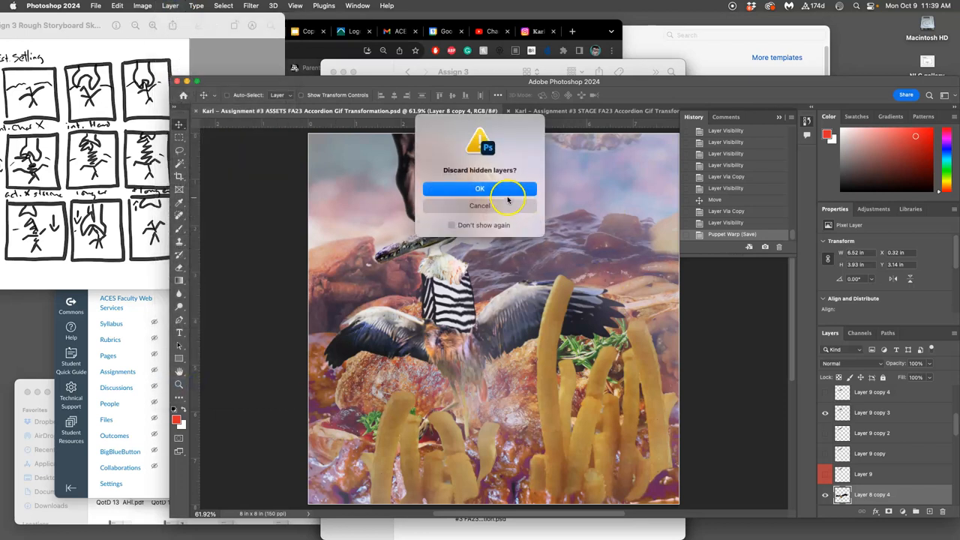
click(480, 188)
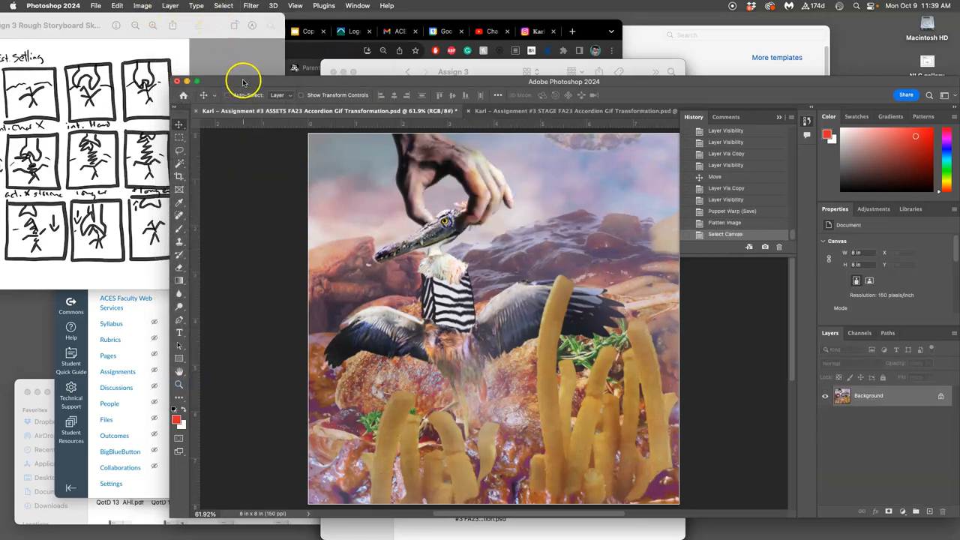
mouse_move(197, 47)
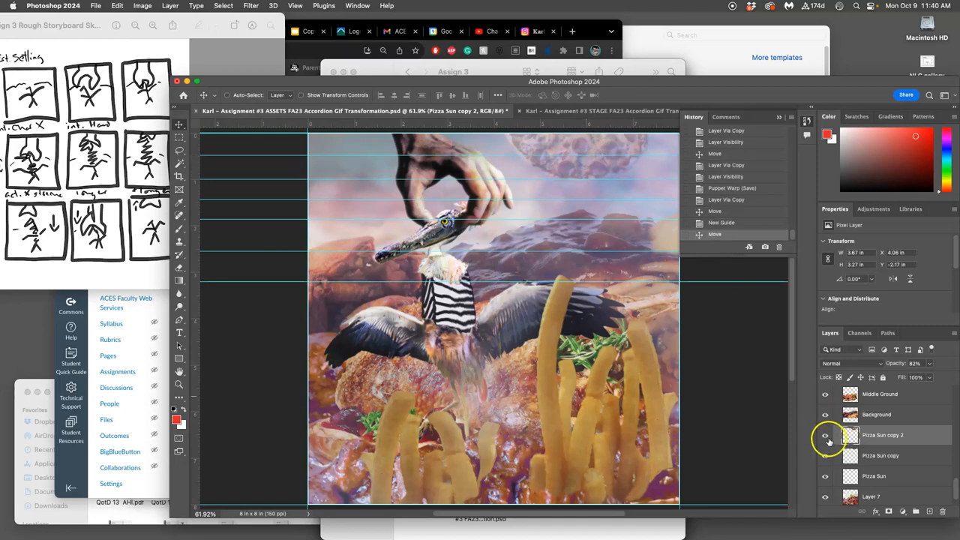
Show the Pizza Sun copy 2 layer and place a horizontal guide across the sky.
click(823, 435)
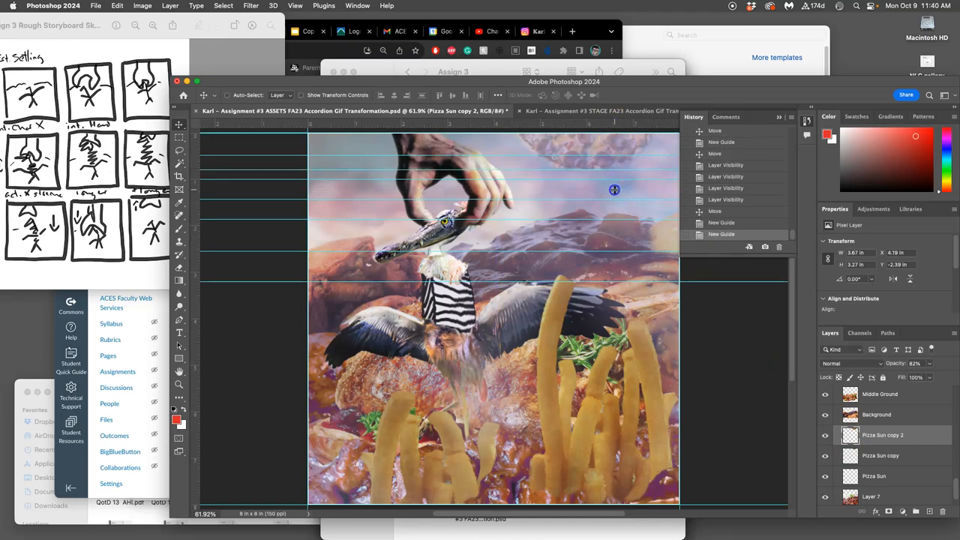
click(824, 455)
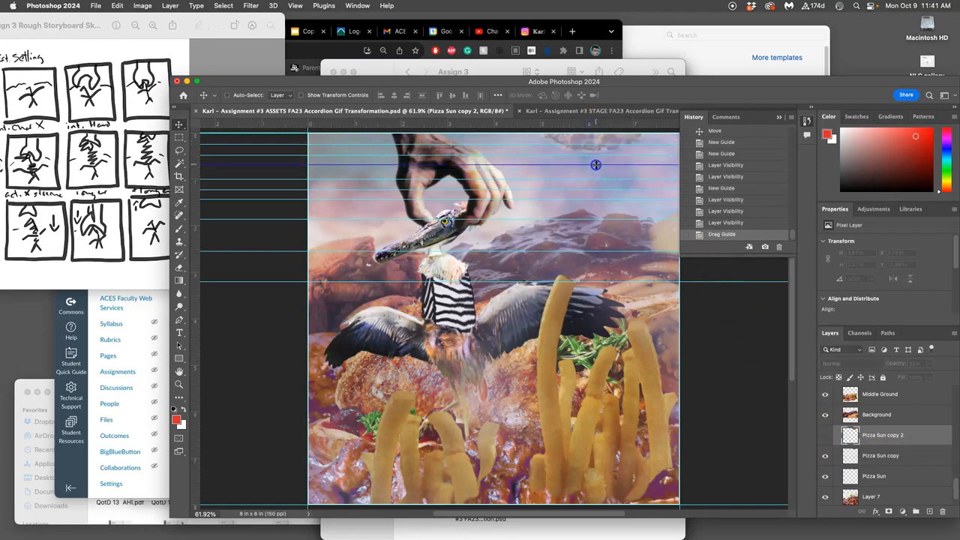
Space horizontal guides down the sky at roughly 1.0, 1.1 and 1.5 inches.
drag(596, 164, 600, 175)
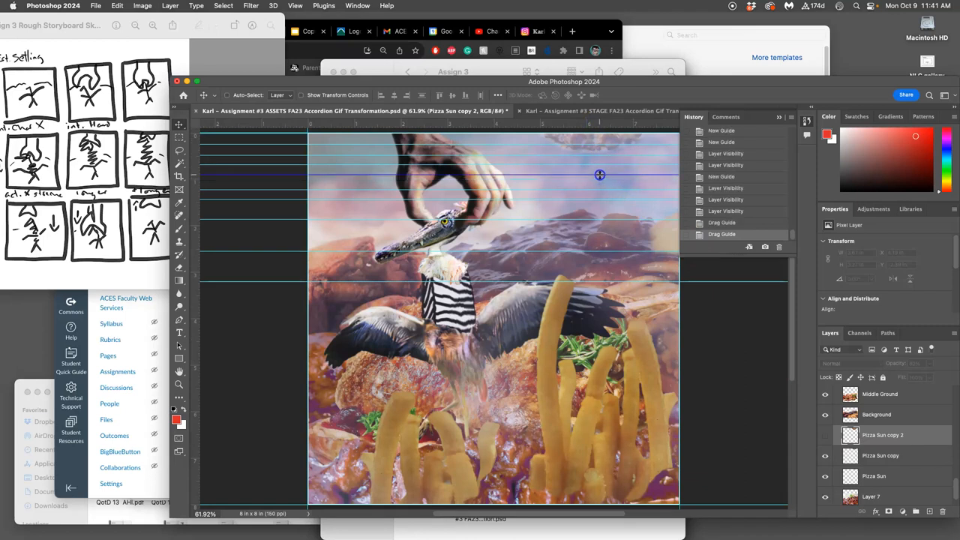
drag(600, 174, 600, 184)
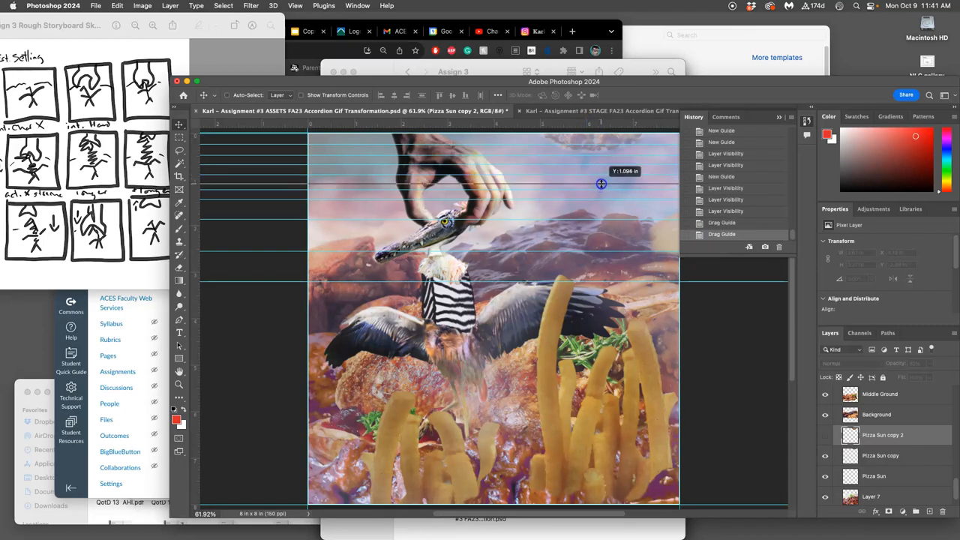
drag(600, 183, 600, 194)
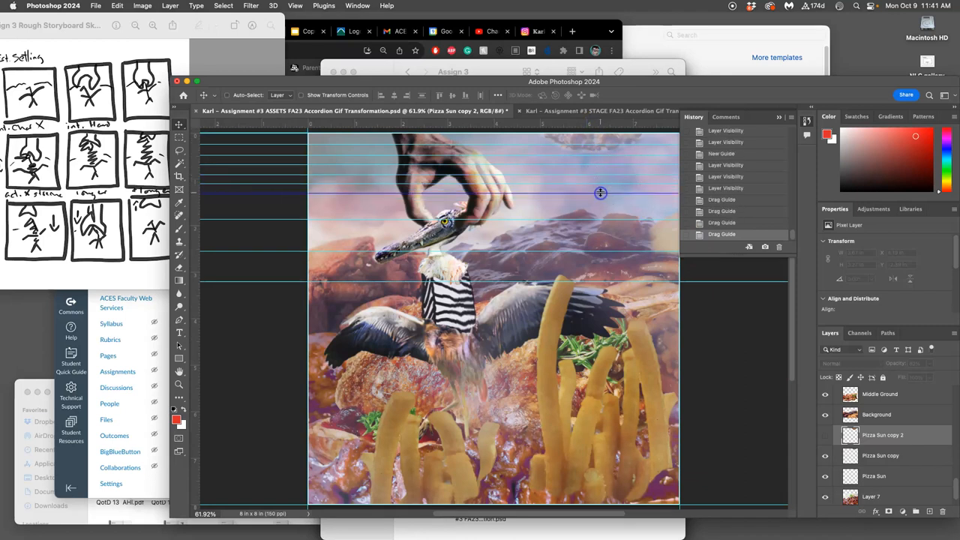
drag(600, 193, 595, 204)
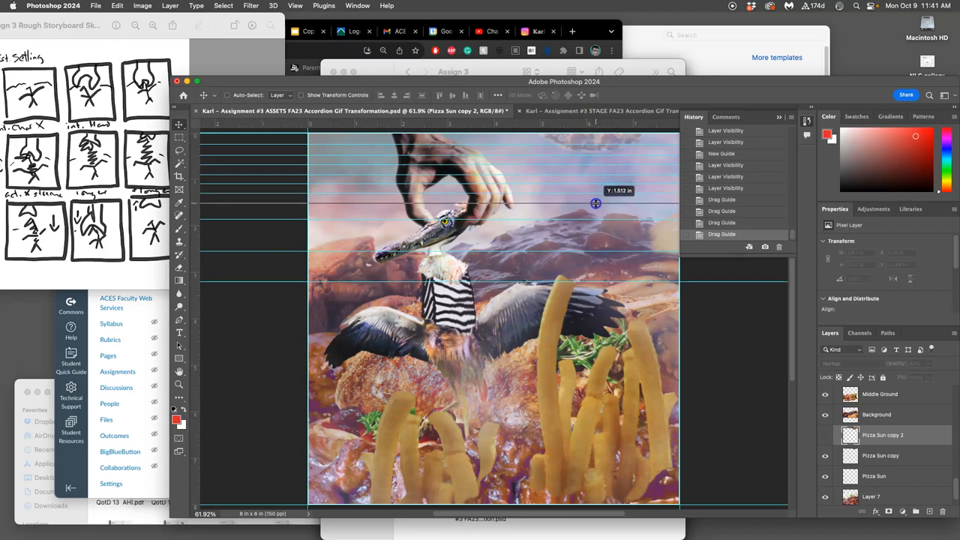
drag(594, 204, 591, 184)
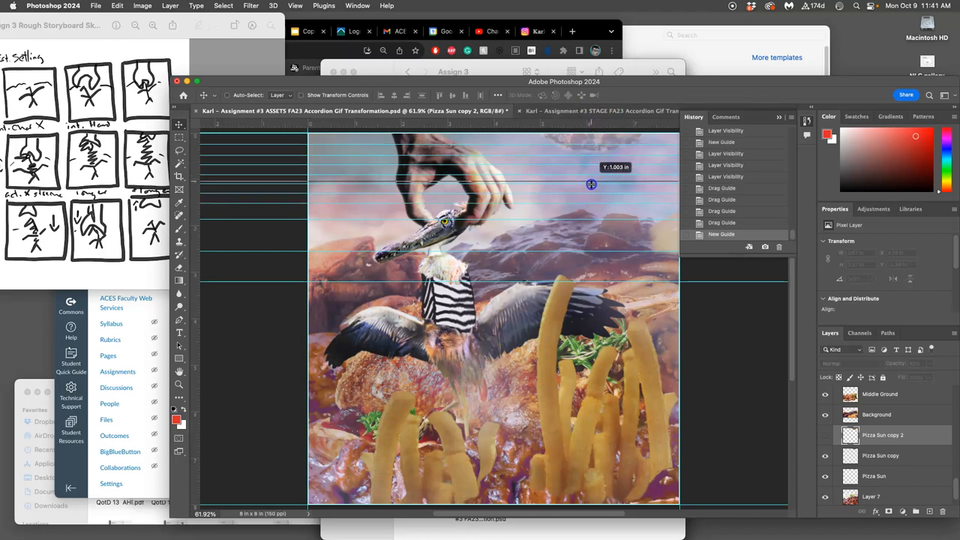
drag(591, 184, 588, 213)
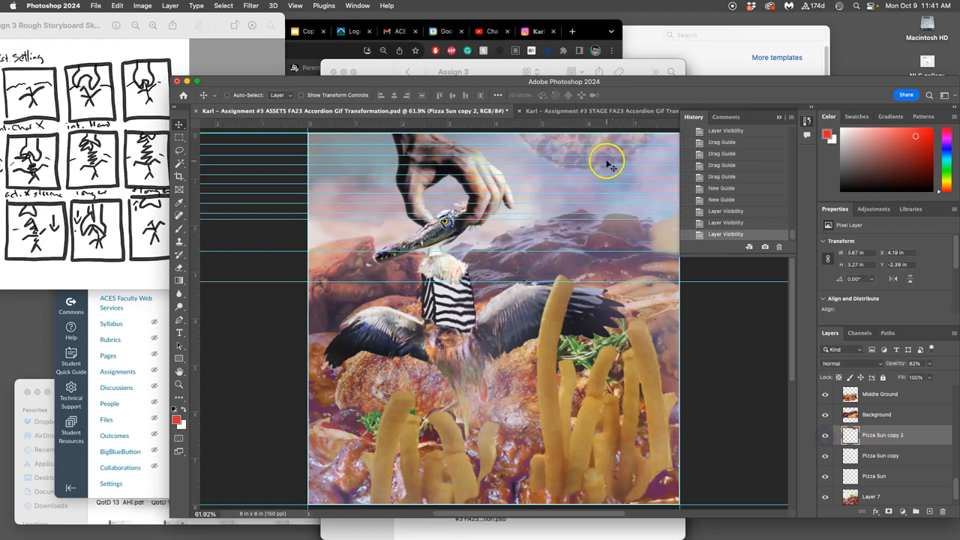
Nudge the Pizza Sun copy 2 slightly higher and toggle its visibility.
drag(608, 163, 597, 141)
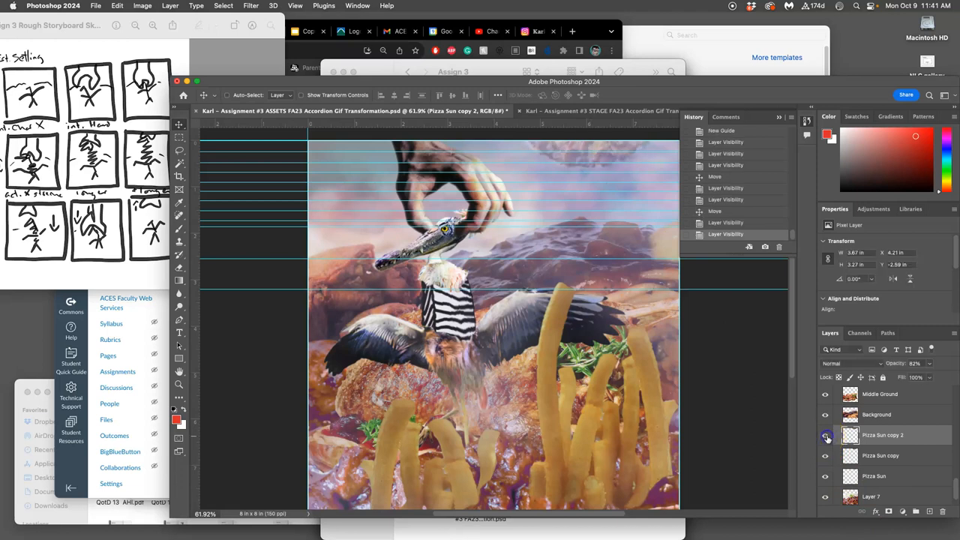
click(825, 434)
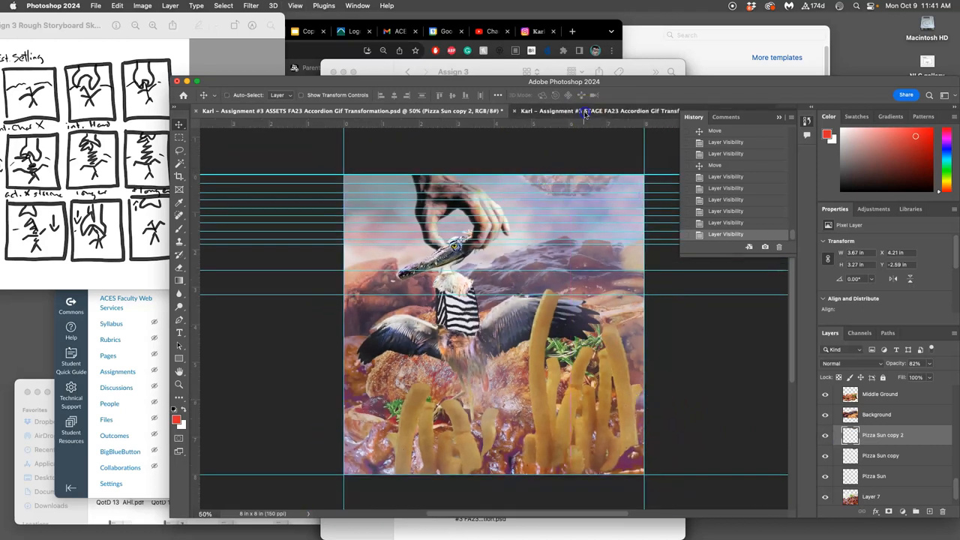
After checking STAGE, duplicate the hand-and-head layer as Layer 8 copy 5 and lower it slightly.
click(592, 111)
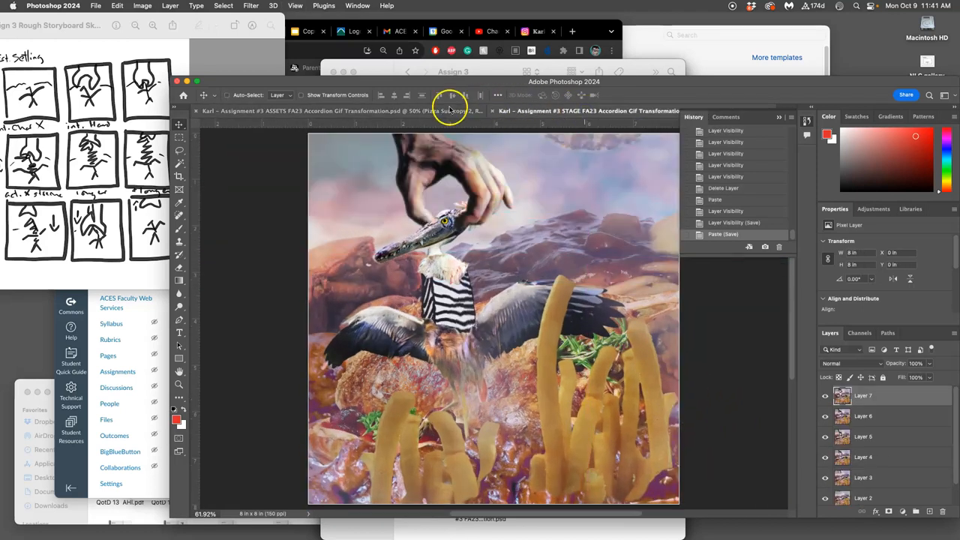
click(619, 111)
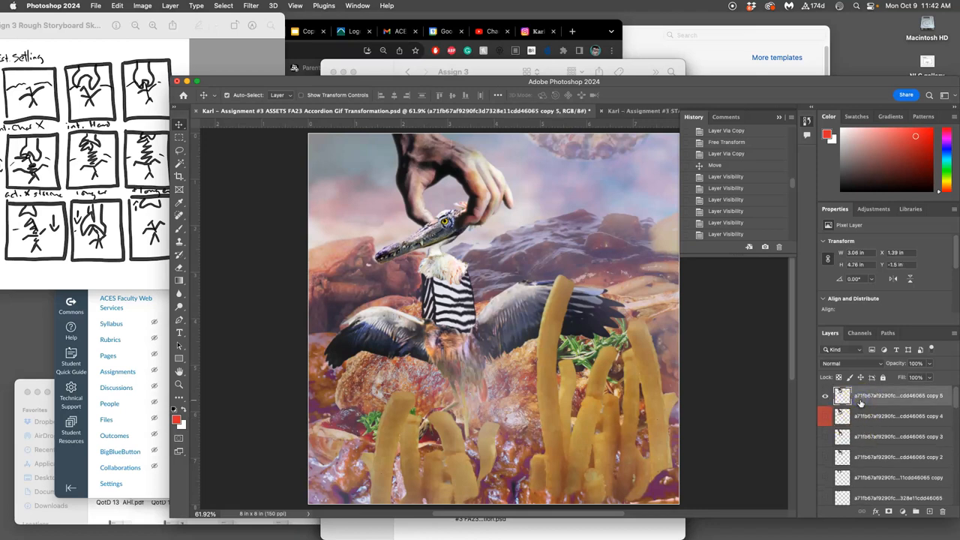
scroll(down, 3)
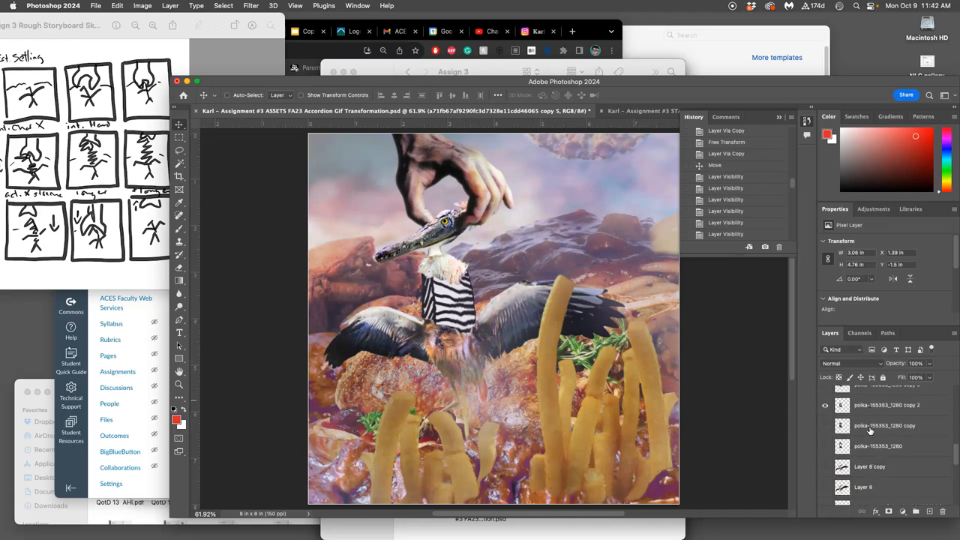
click(824, 406)
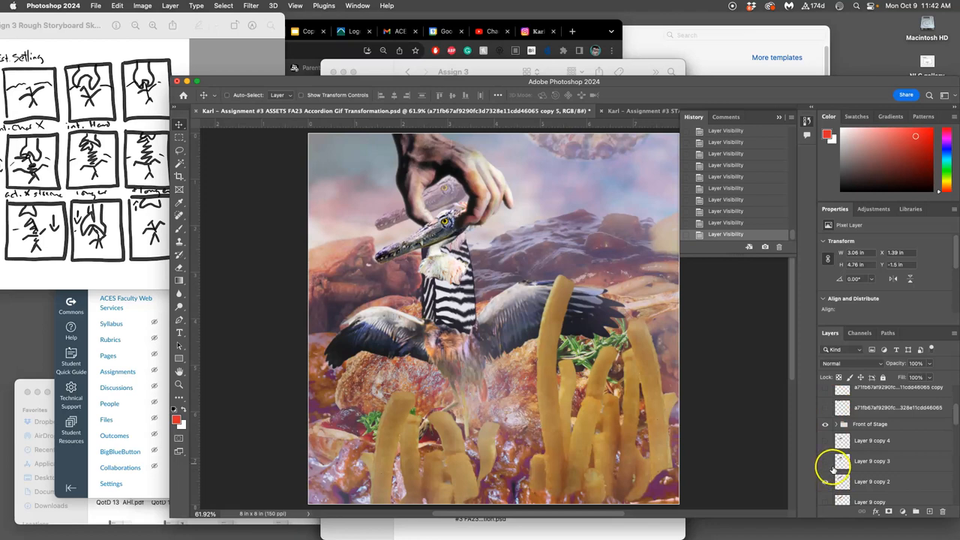
scroll(down, 3)
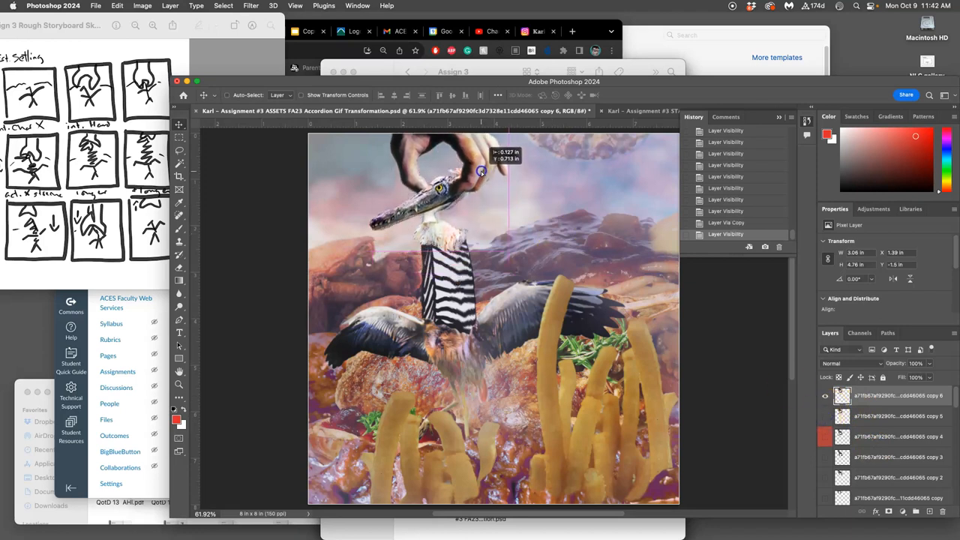
drag(480, 171, 486, 172)
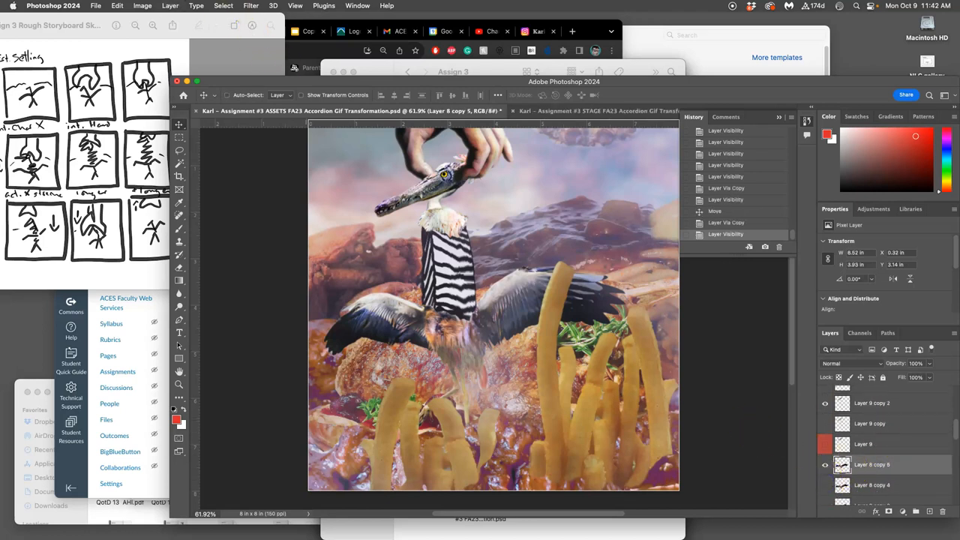
Puppet Warp Layer 8 copy 5, pinning the body and bending the right wing into a new pose.
click(117, 6)
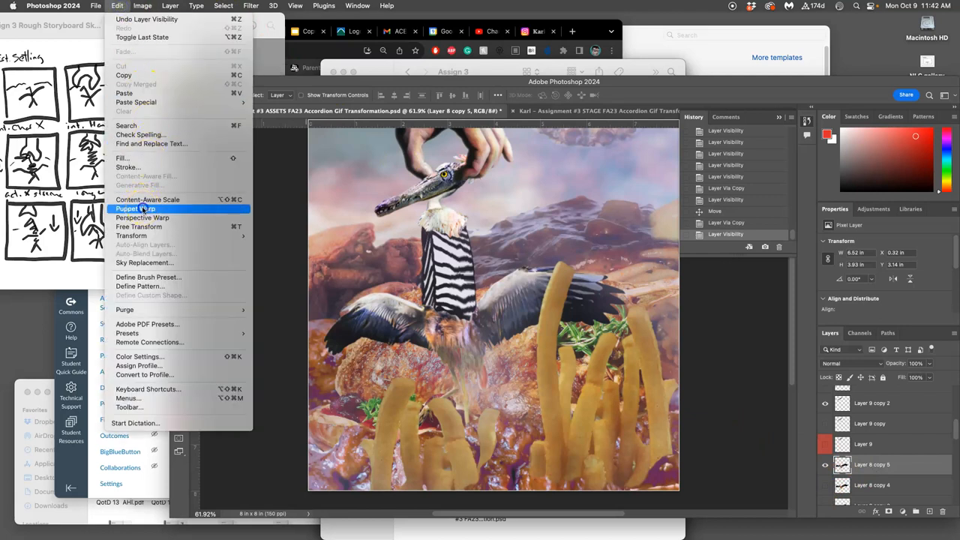
click(135, 208)
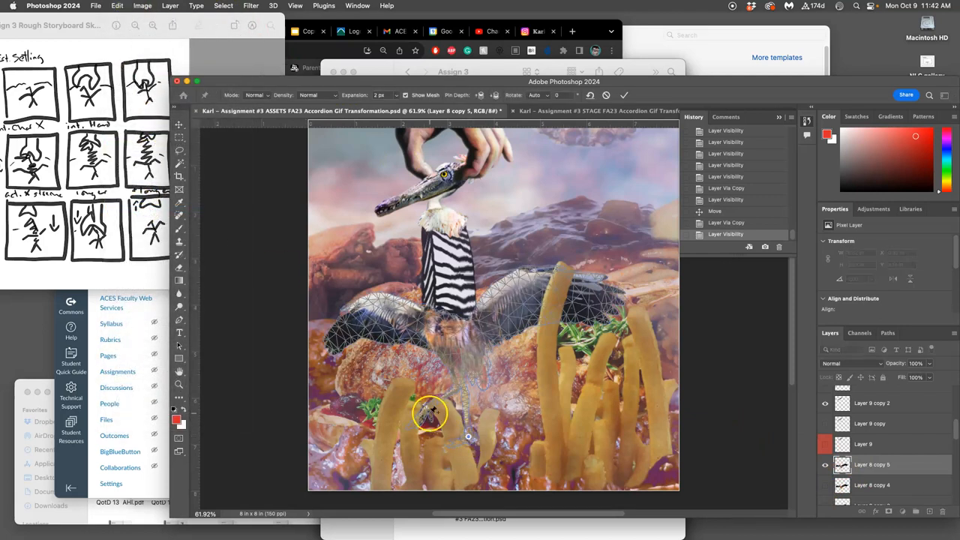
drag(431, 412, 356, 310)
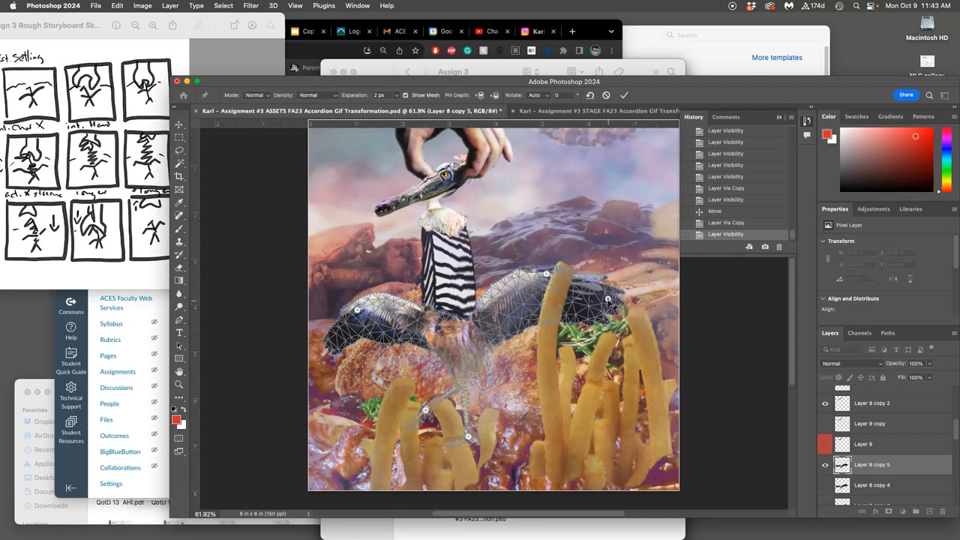
drag(608, 299, 572, 303)
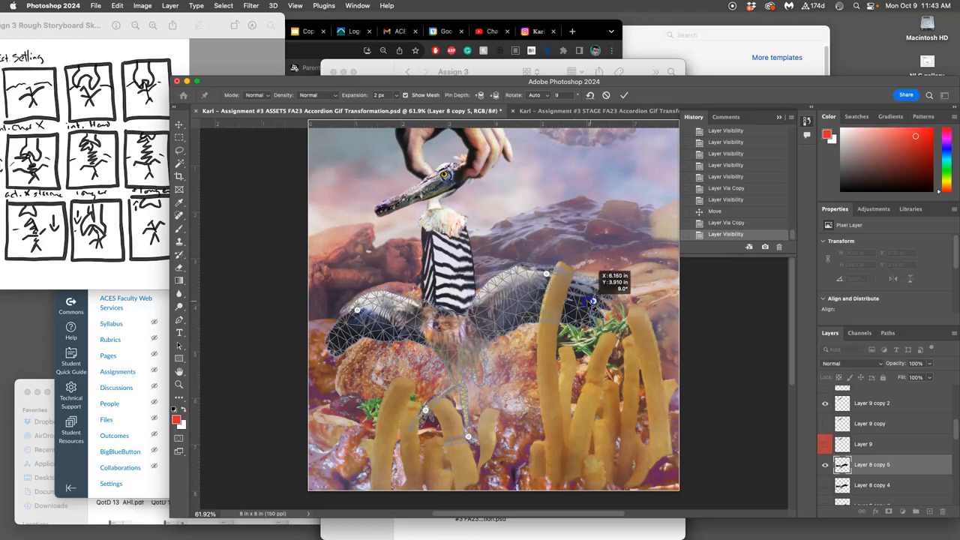
drag(593, 300, 472, 330)
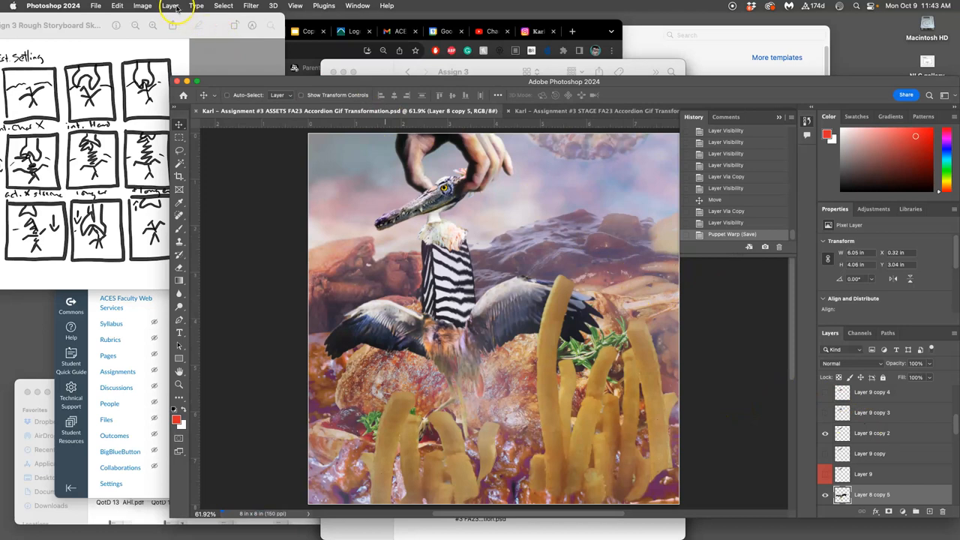
Flatten the warped zebra-necked frame and select the entire canvas ready to copy.
click(171, 6)
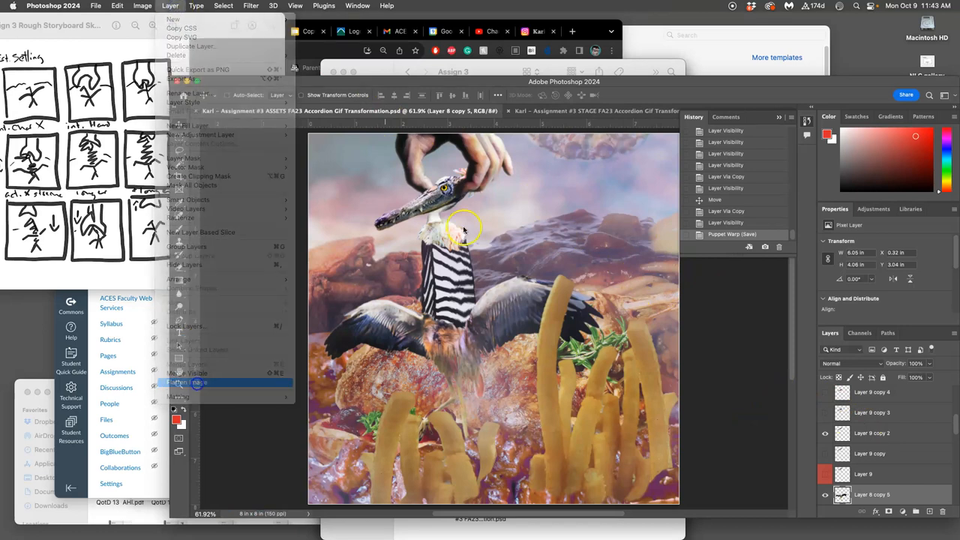
click(200, 383)
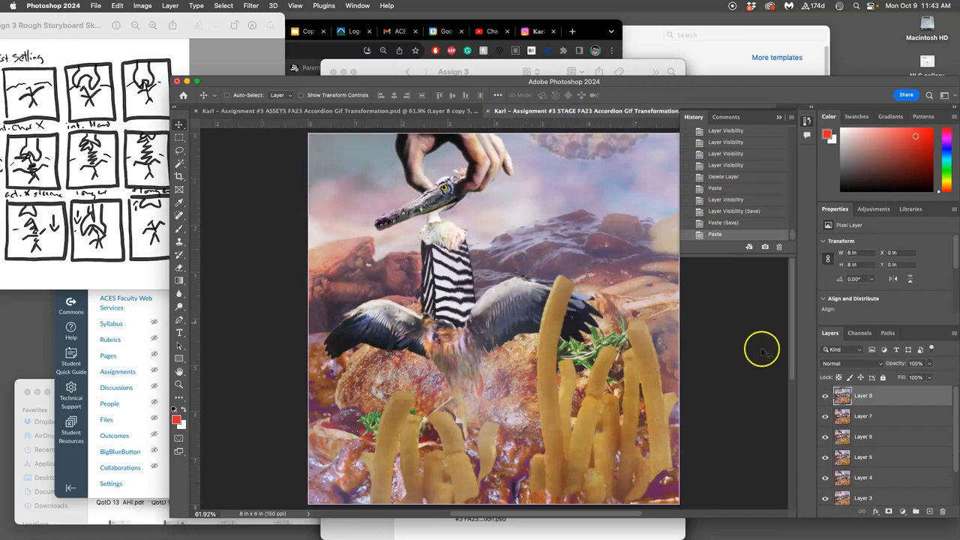
click(825, 396)
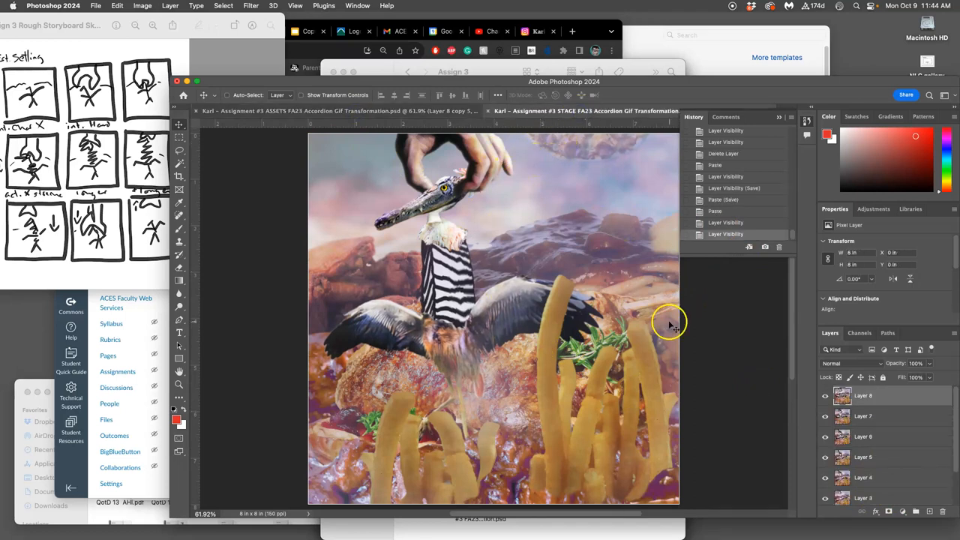
mouse_move(639, 337)
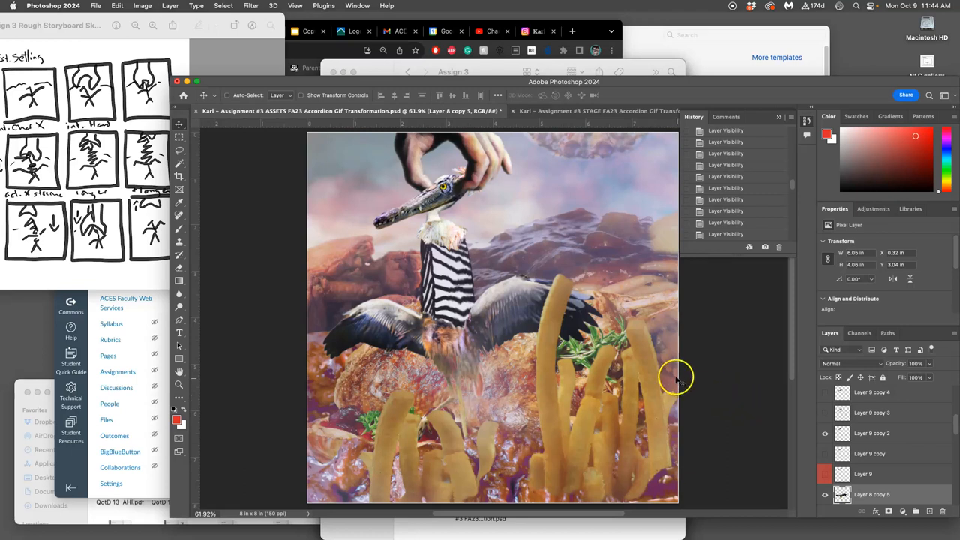
mouse_move(628, 371)
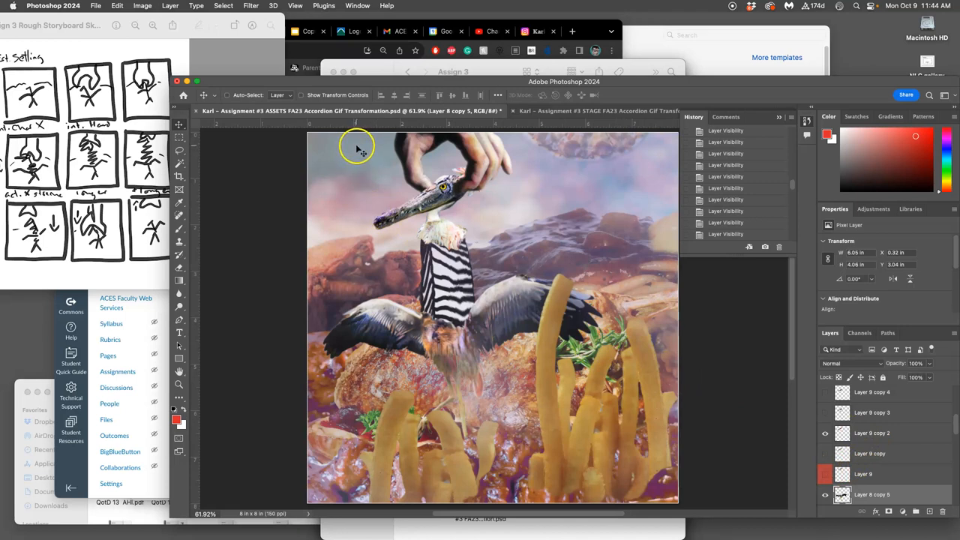
mouse_move(608, 269)
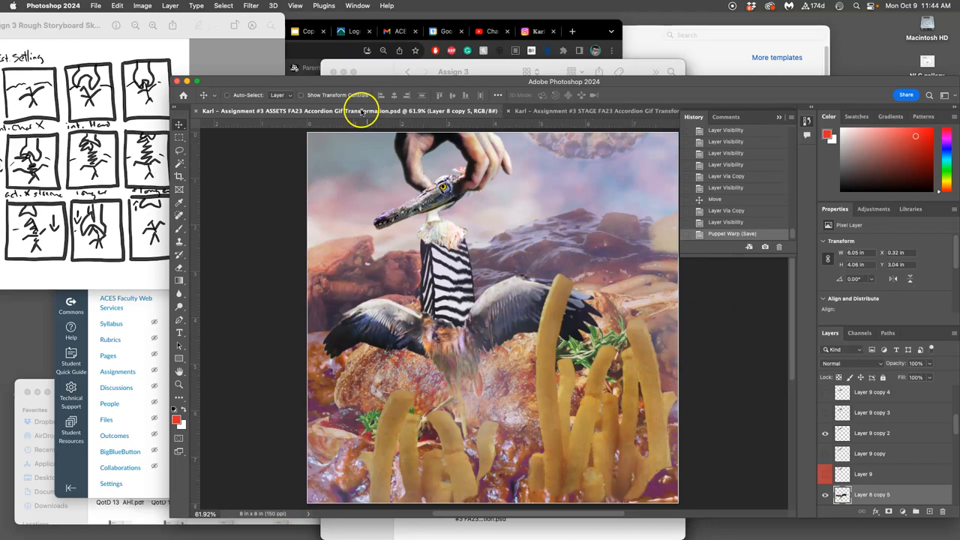
mouse_move(393, 336)
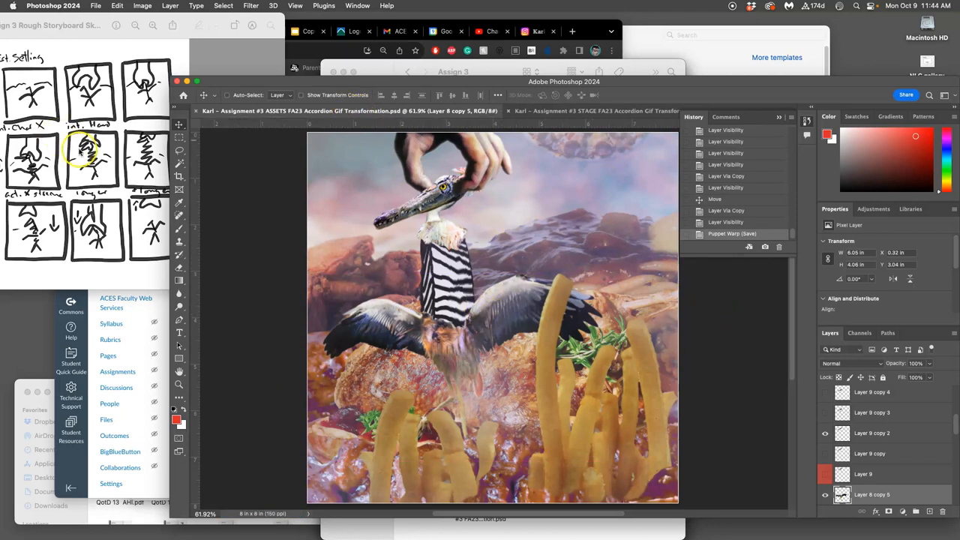
click(222, 6)
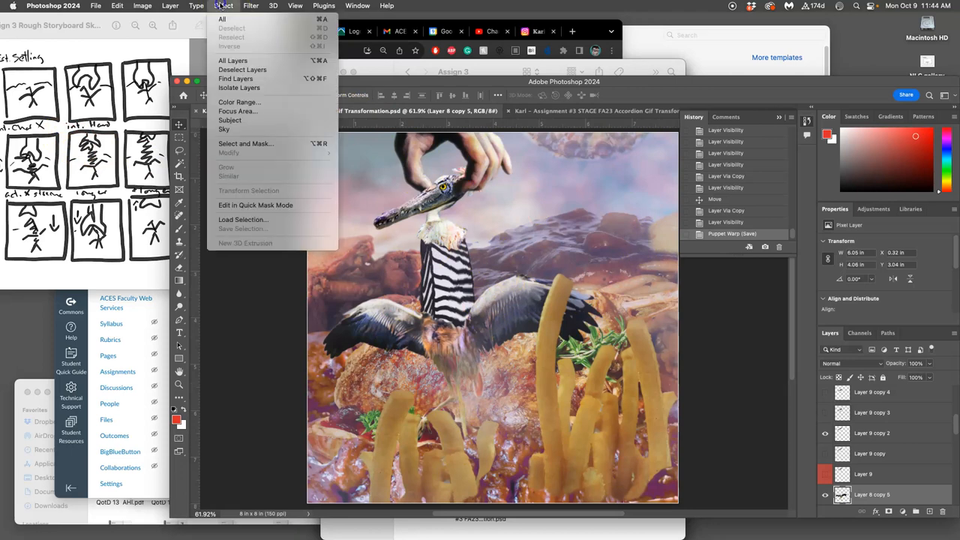
mouse_move(310, 25)
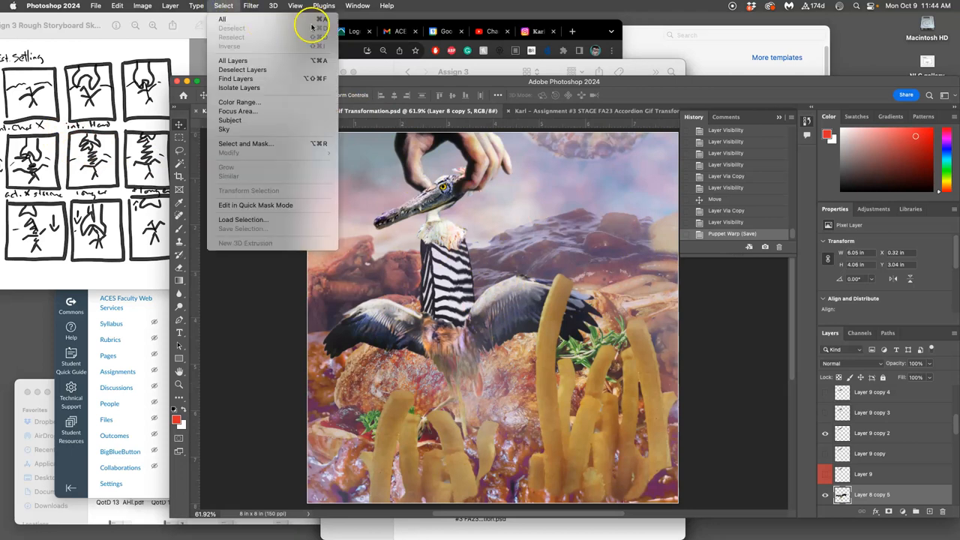
mouse_move(225, 19)
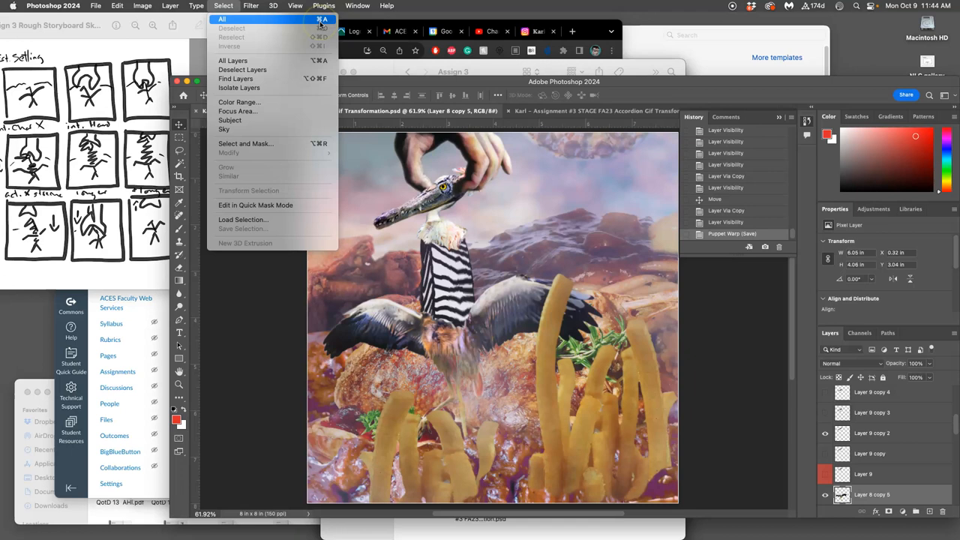
click(118, 6)
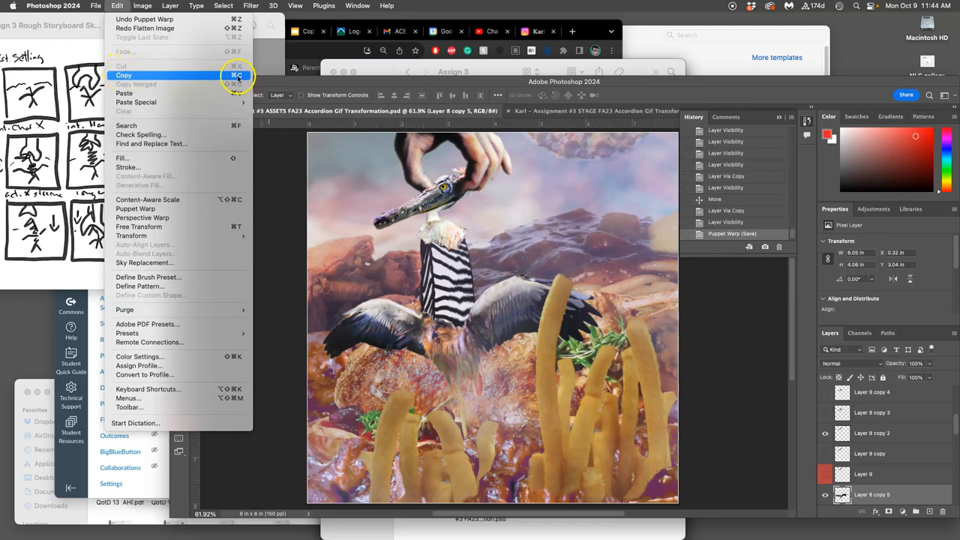
mouse_move(742, 207)
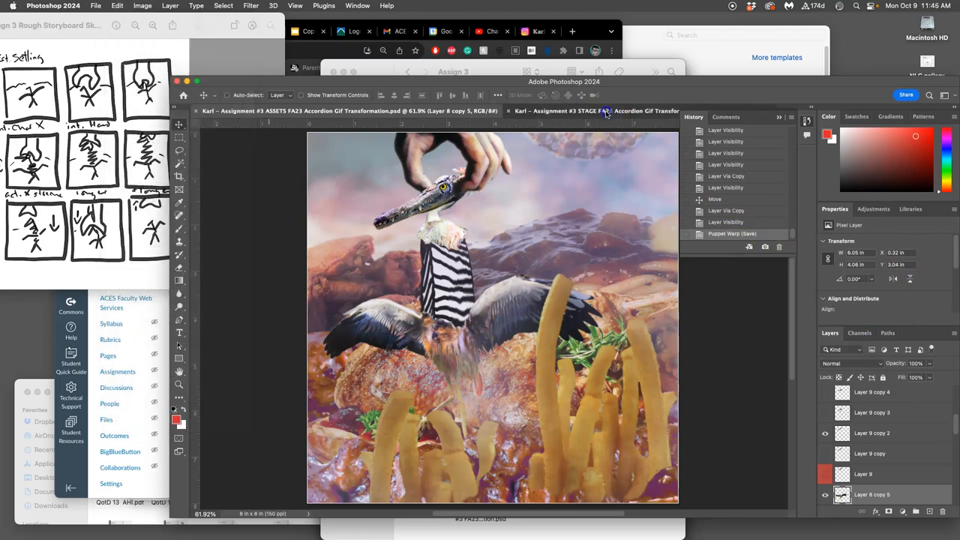
click(117, 6)
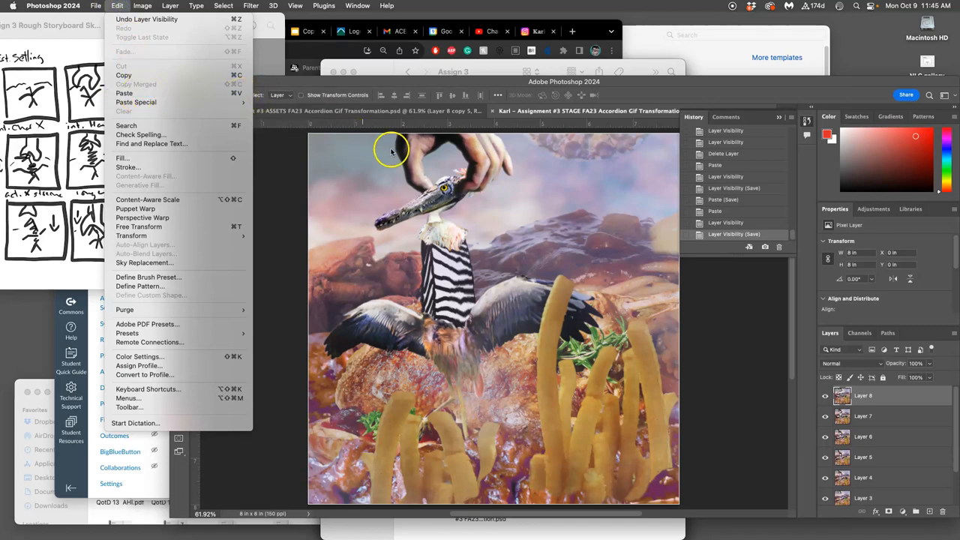
mouse_move(387, 150)
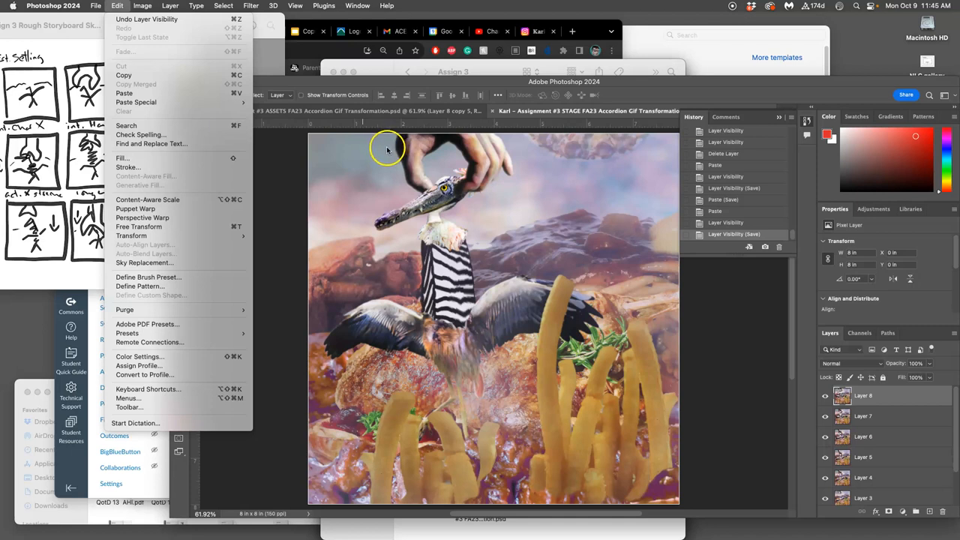
mouse_move(387, 142)
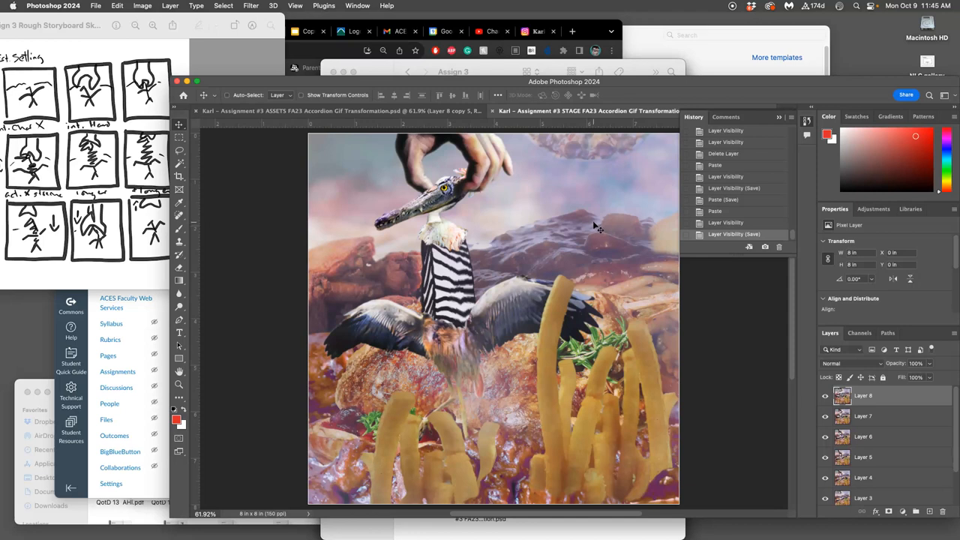
mouse_move(222, 177)
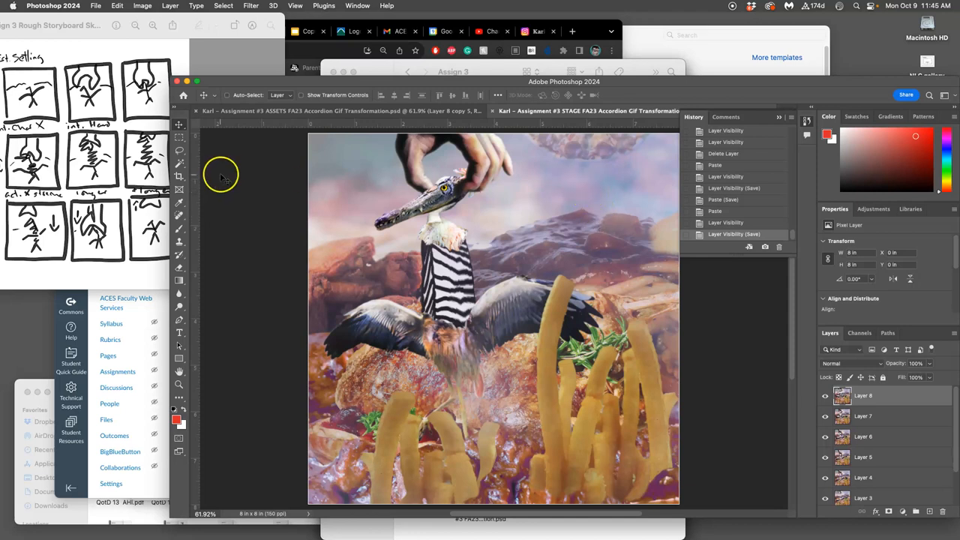
mouse_move(198, 168)
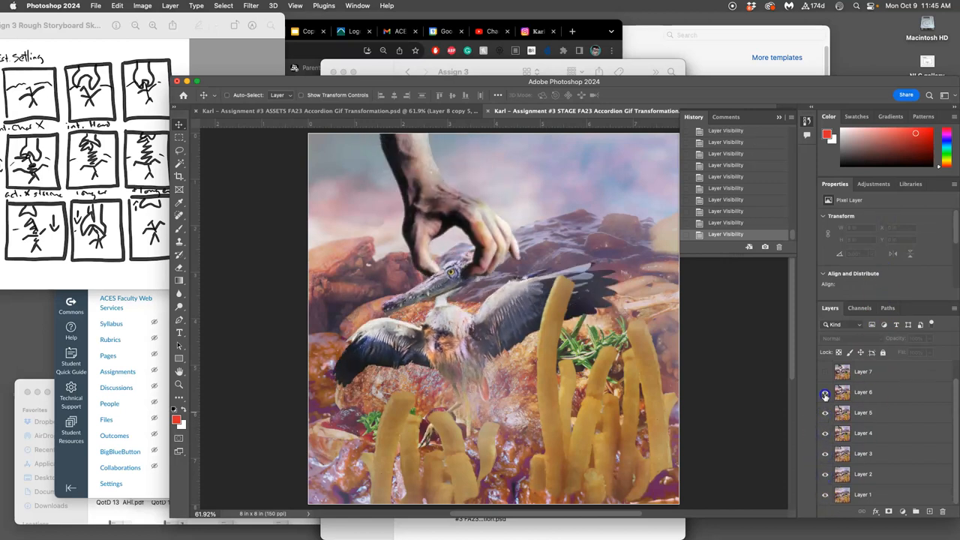
click(825, 372)
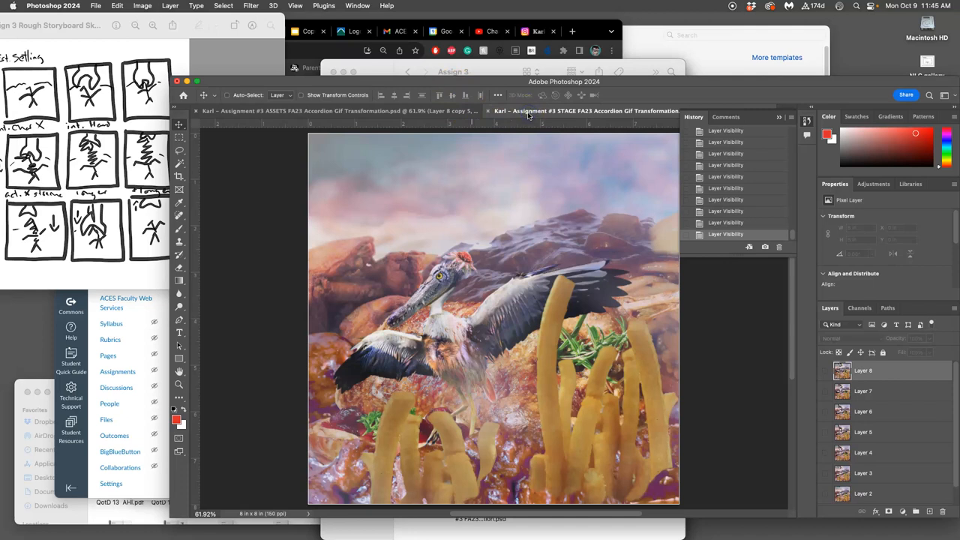
mouse_move(547, 342)
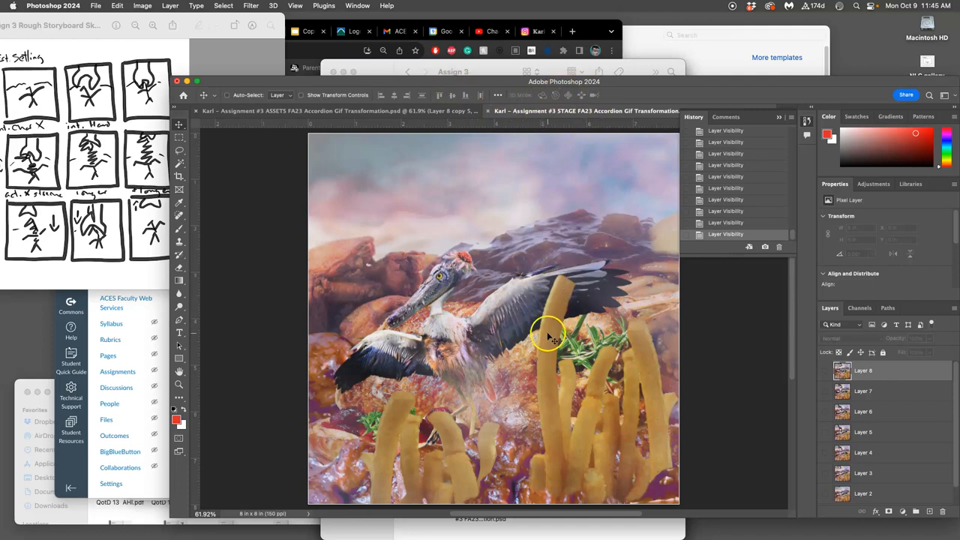
mouse_move(550, 331)
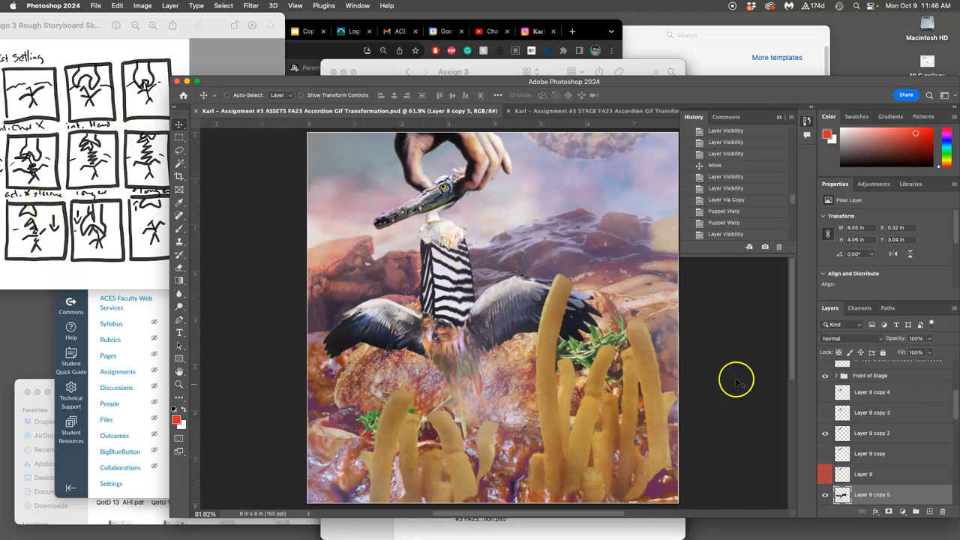
mouse_move(466, 222)
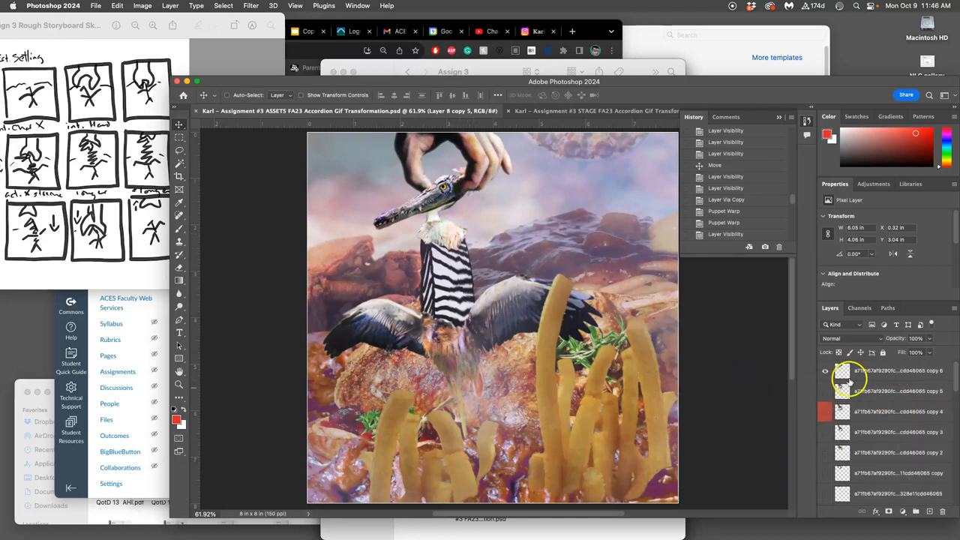
Select a crocodile-head frame layer, hide Layer 8 and compare Layer 6 visibility.
click(824, 371)
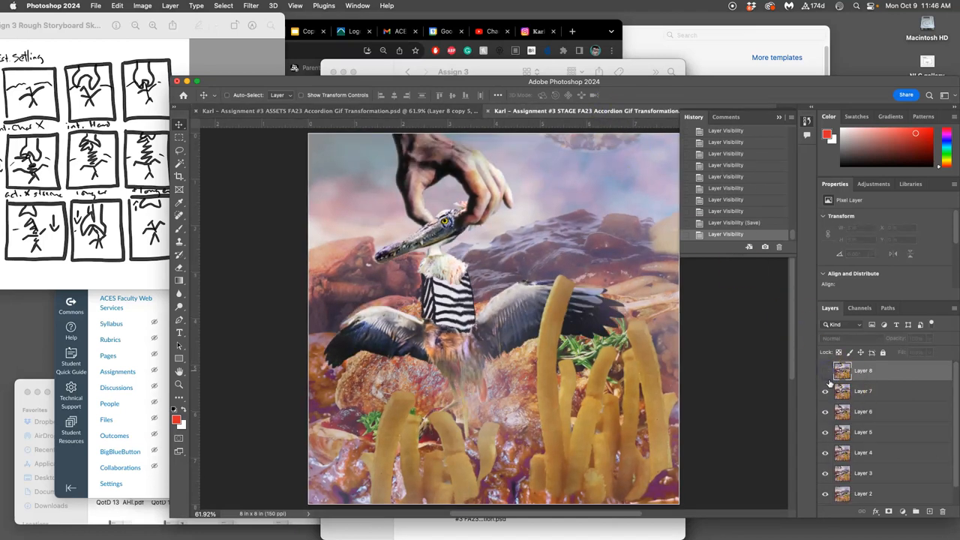
click(825, 412)
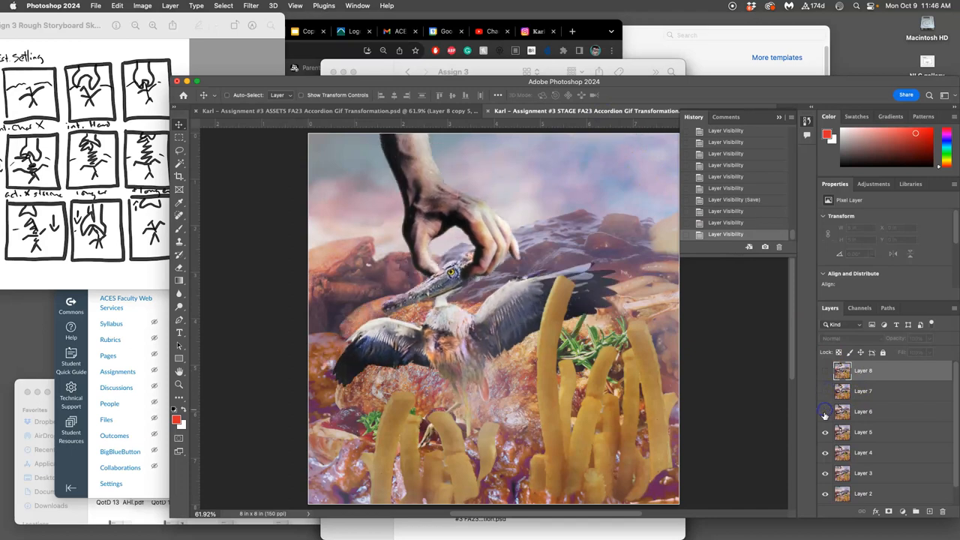
click(825, 370)
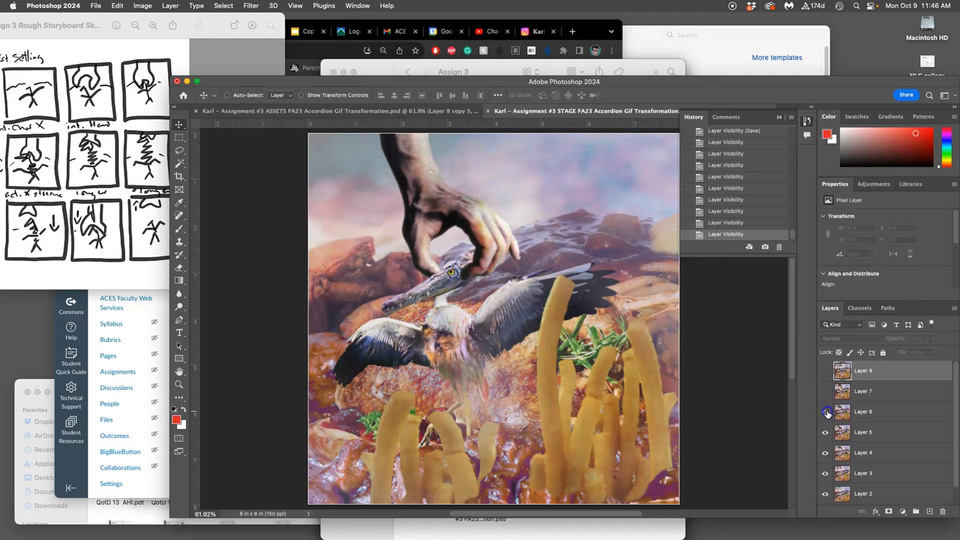
click(825, 370)
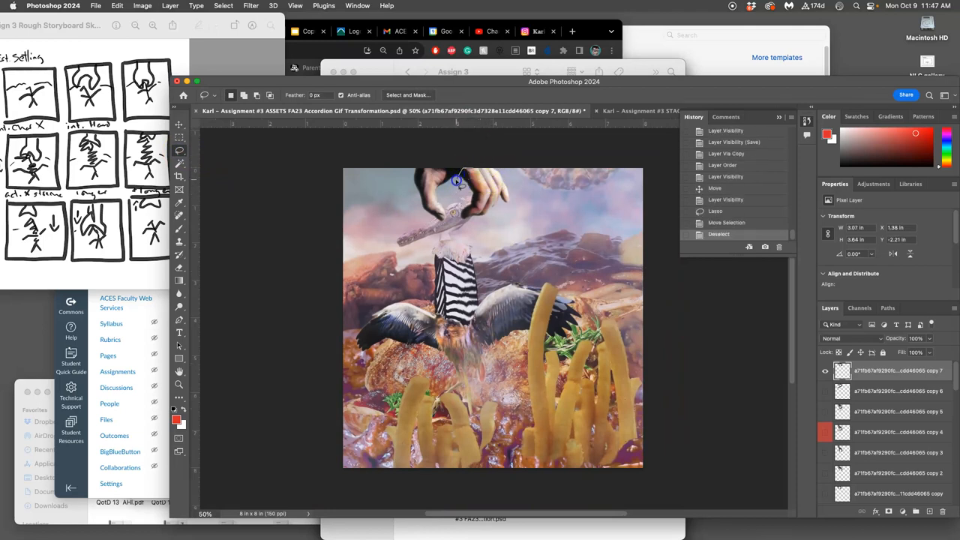
Lasso the head piece near the hand and rotate it into a new angle for Layer 9 copy 3.
drag(453, 180, 517, 165)
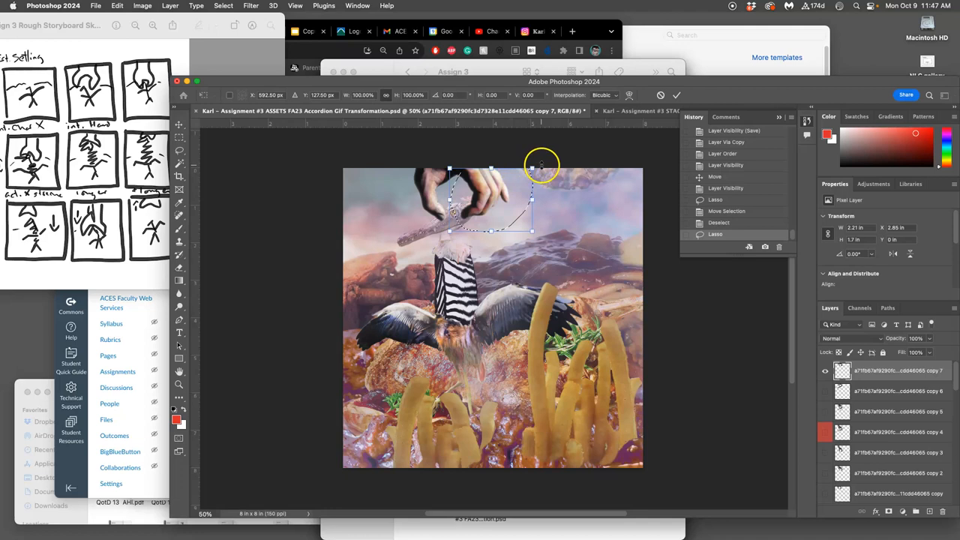
drag(541, 164, 523, 139)
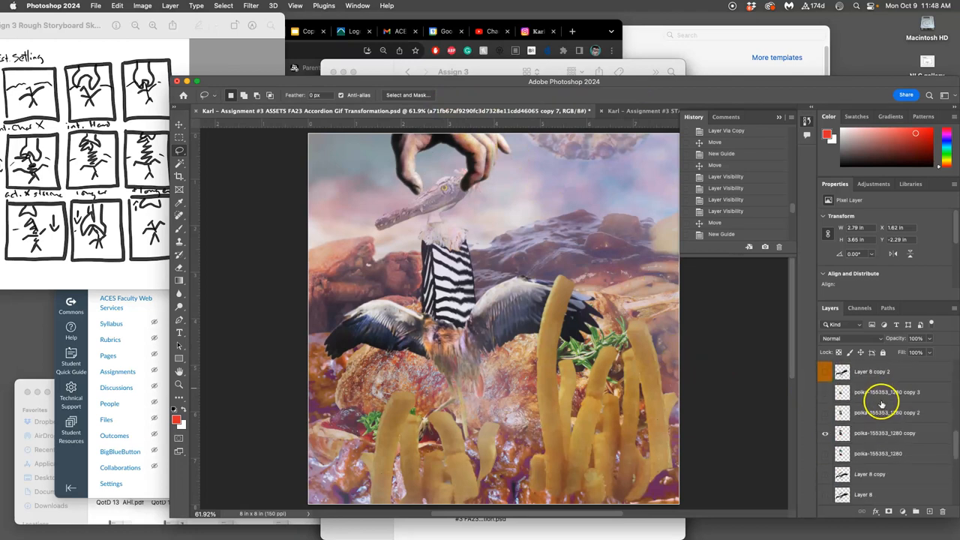
click(826, 413)
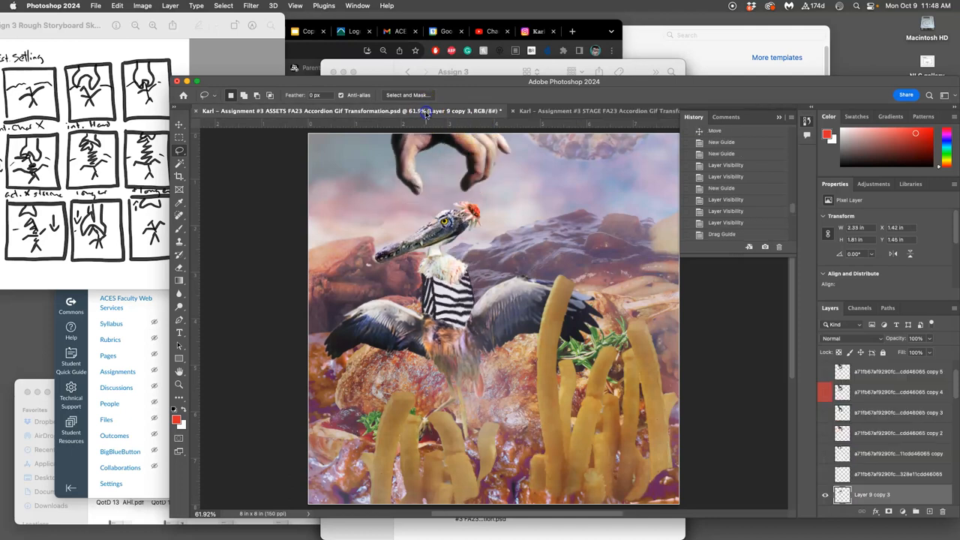
Switch back to the document tab to continue laying out sky guides.
click(578, 111)
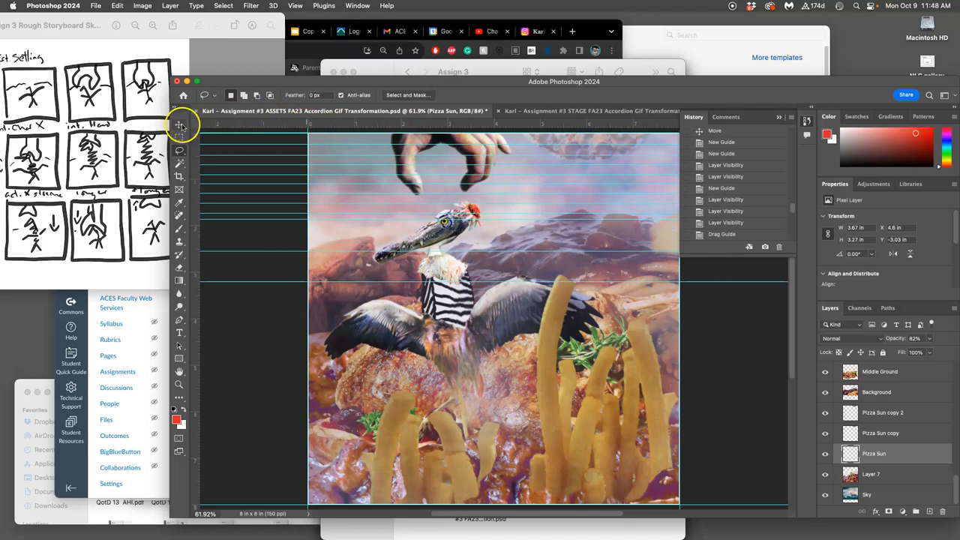
Move the Pizza Sun near the top edge, step back in History, then head to the Image commands.
click(179, 124)
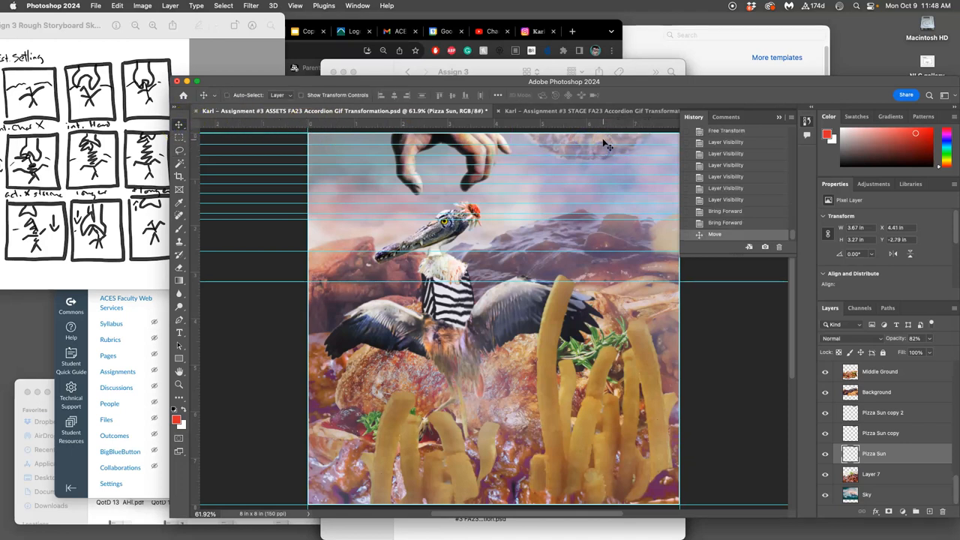
mouse_move(630, 141)
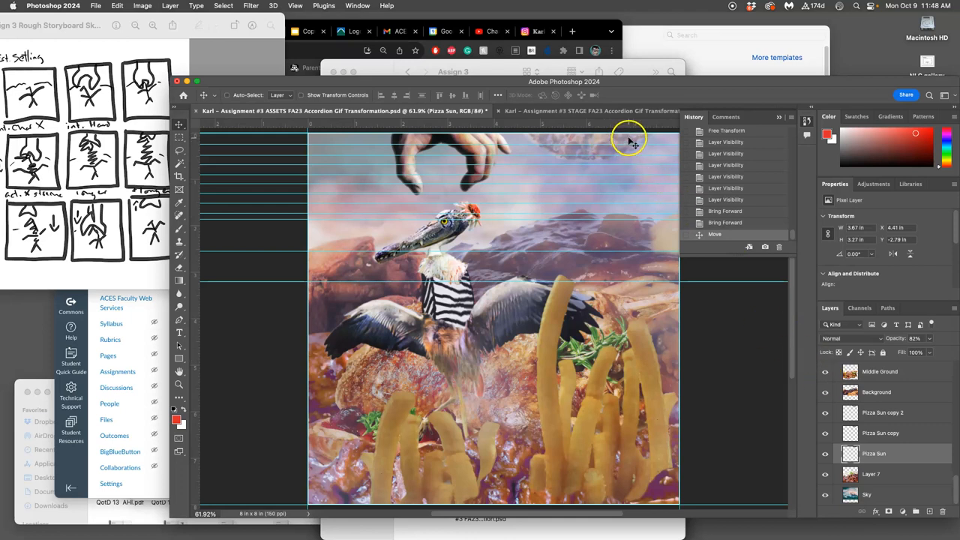
drag(628, 141, 621, 157)
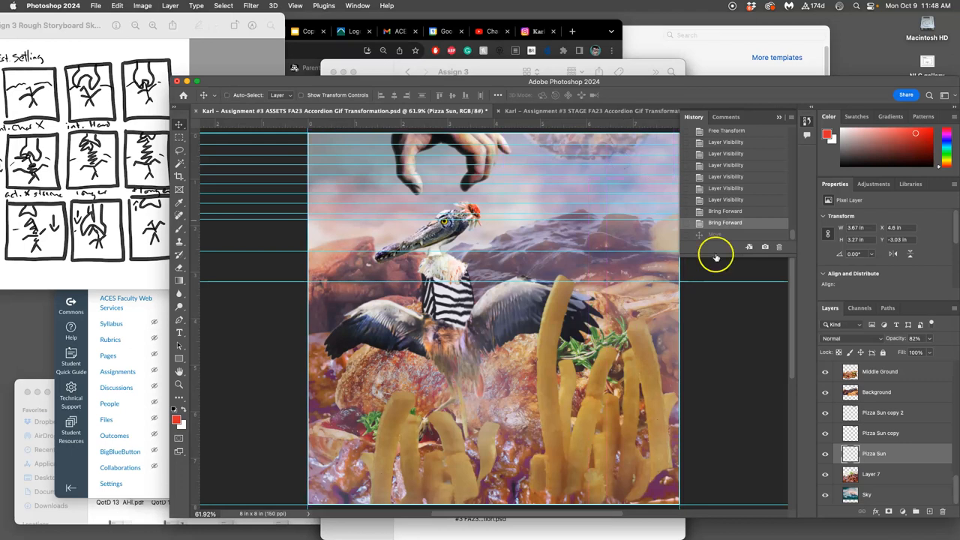
click(882, 413)
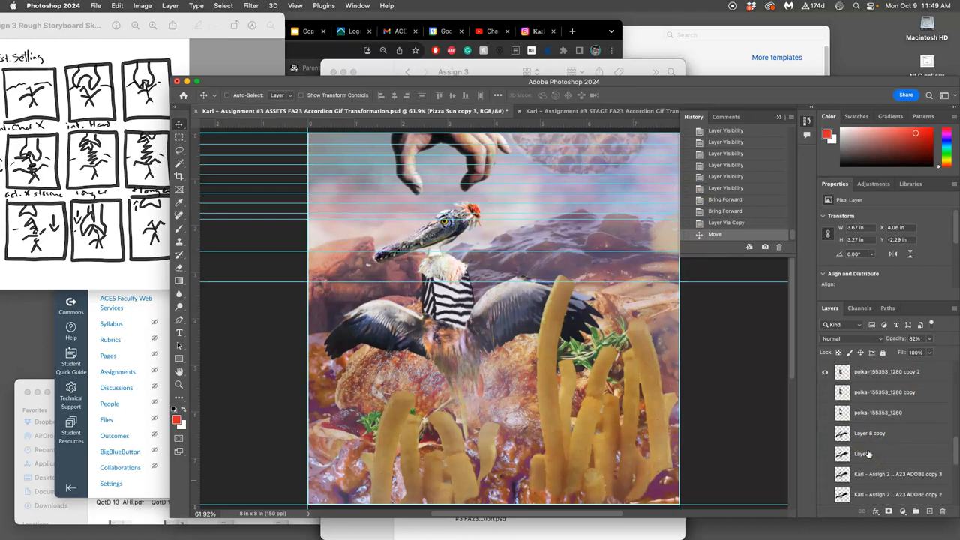
scroll(down, 3)
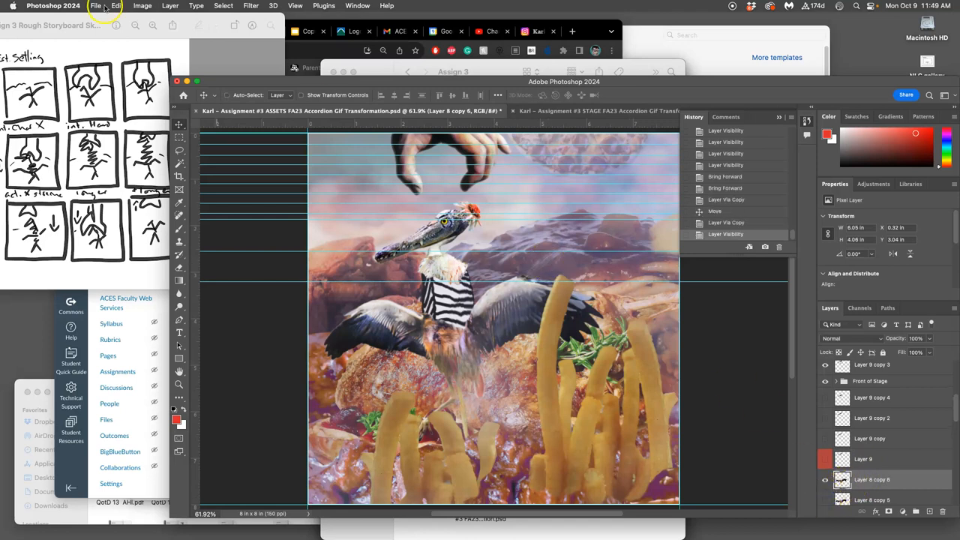
click(138, 6)
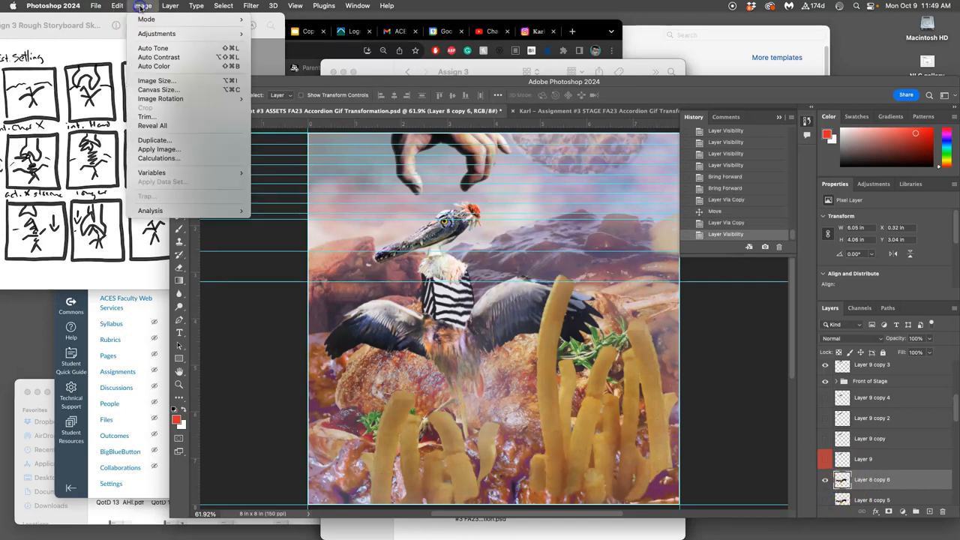